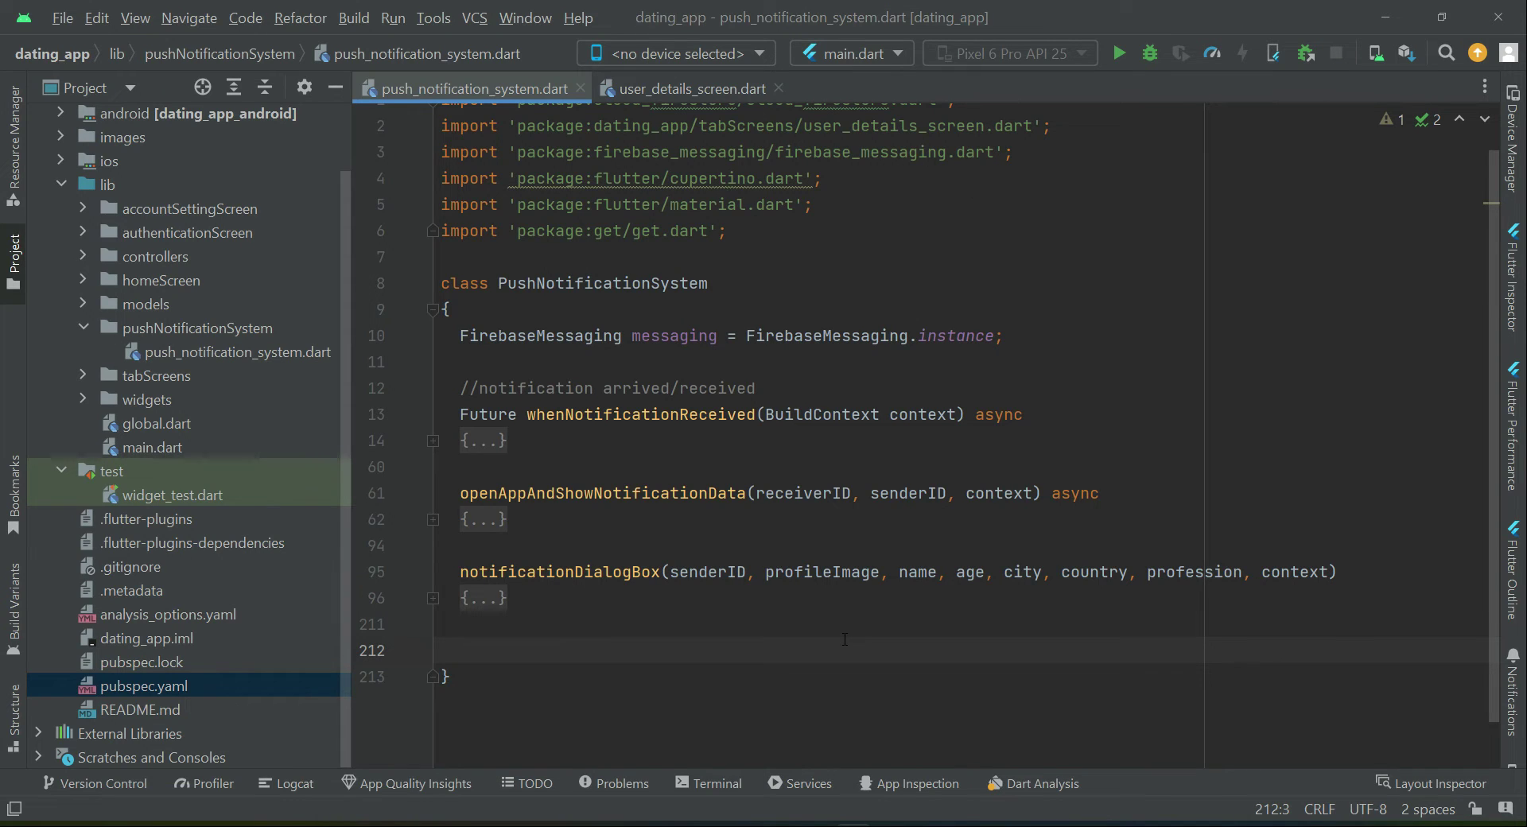
Declare 'Future generateDeviceRegistrationToken() async {}' at the end of the PushNotificationSystem class
type("Future")
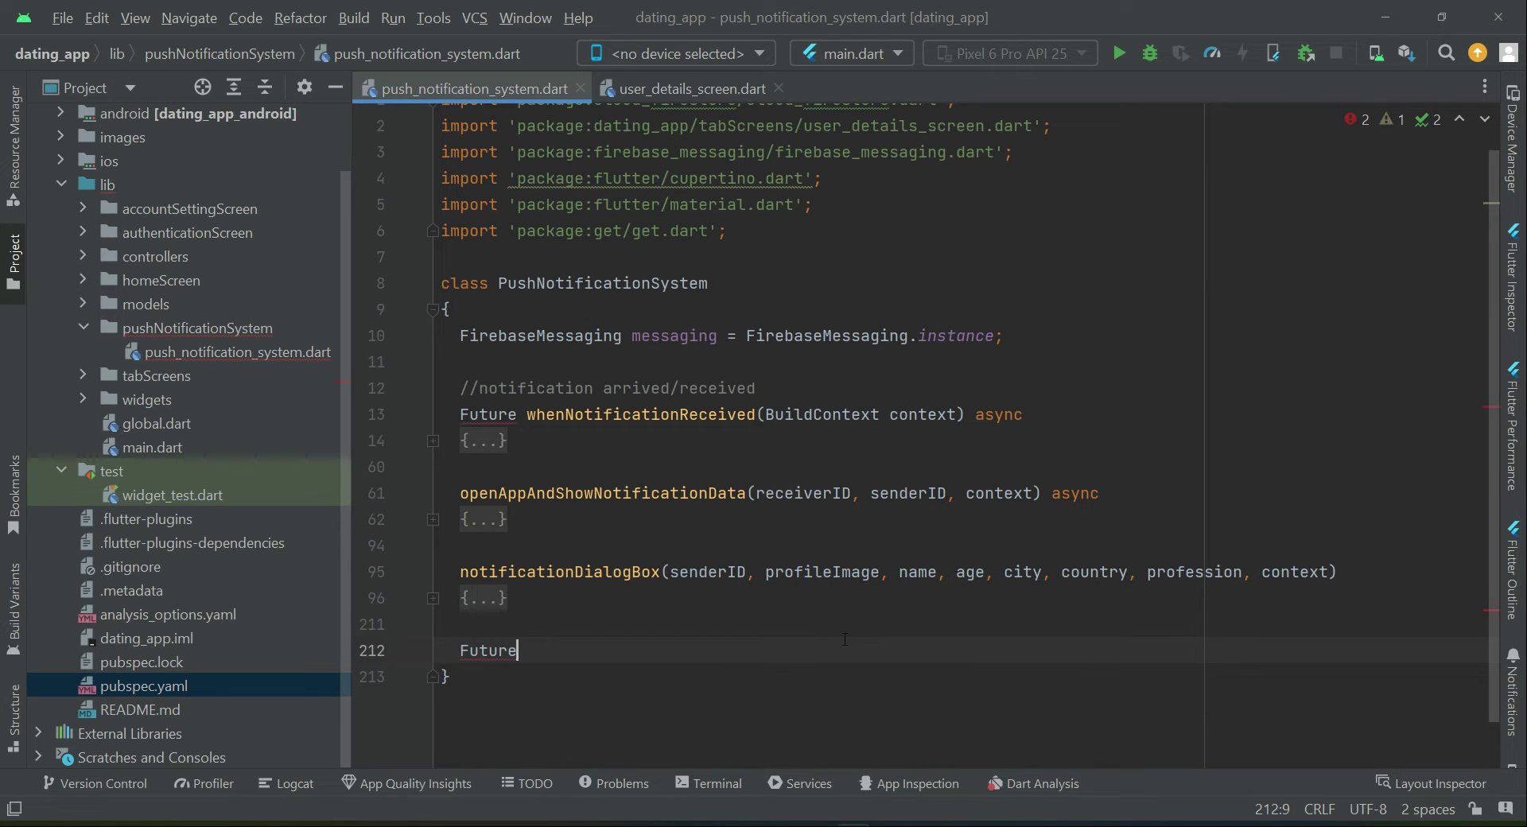
type("get")
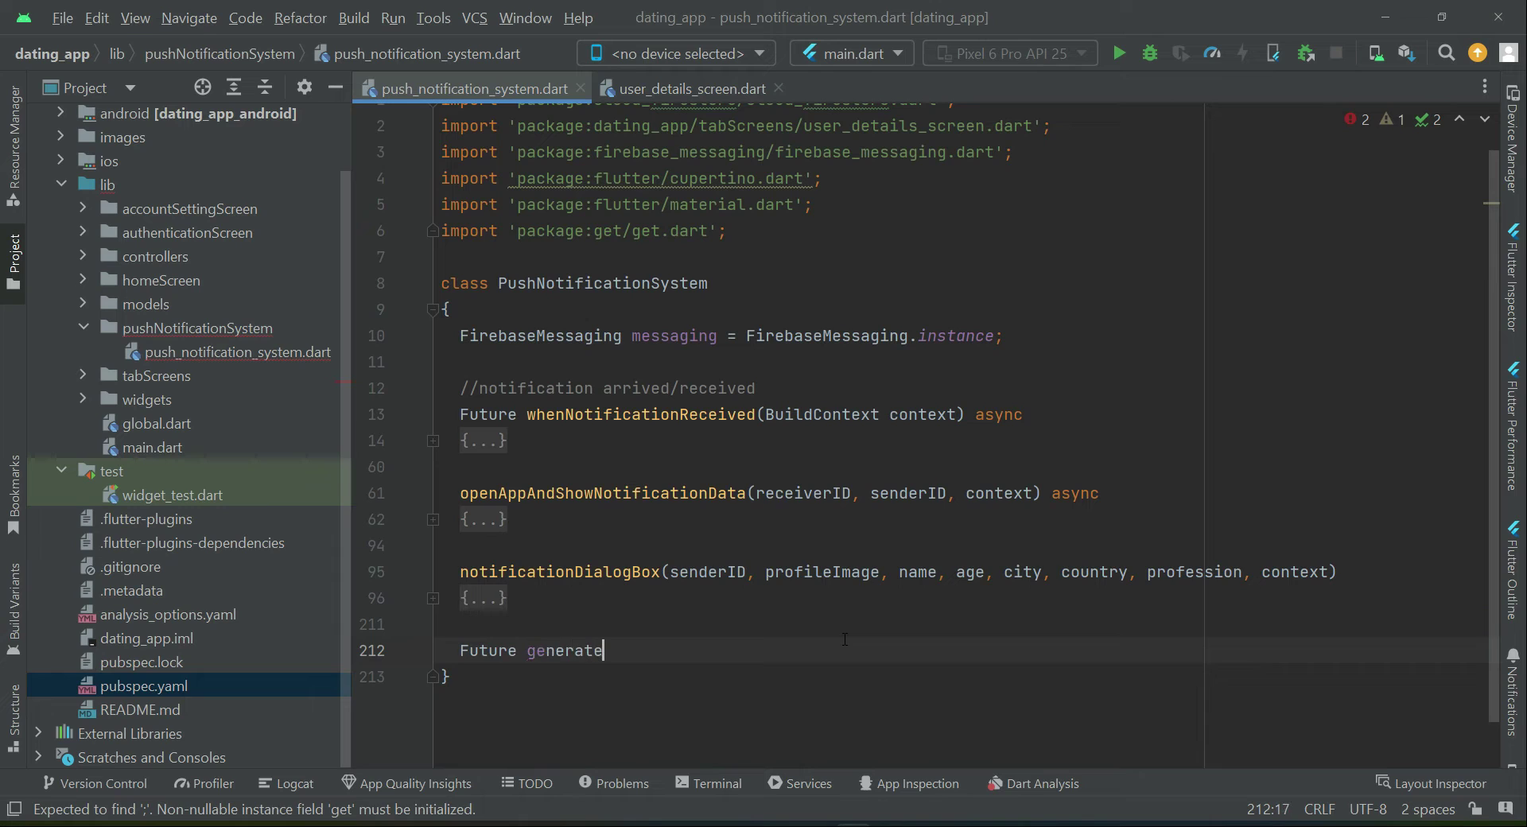
type("D")
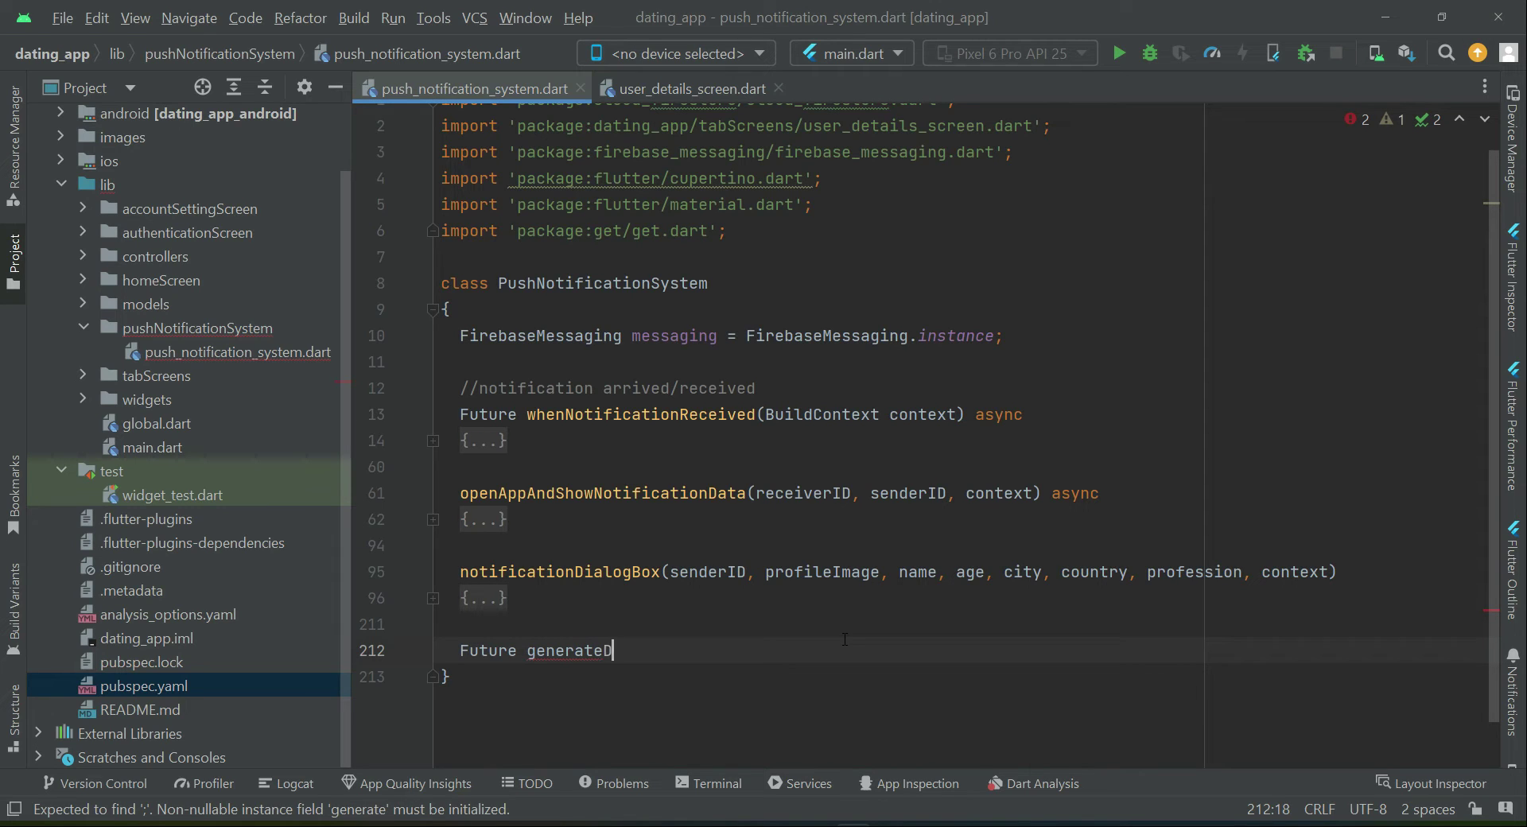
type("eviceRegi")
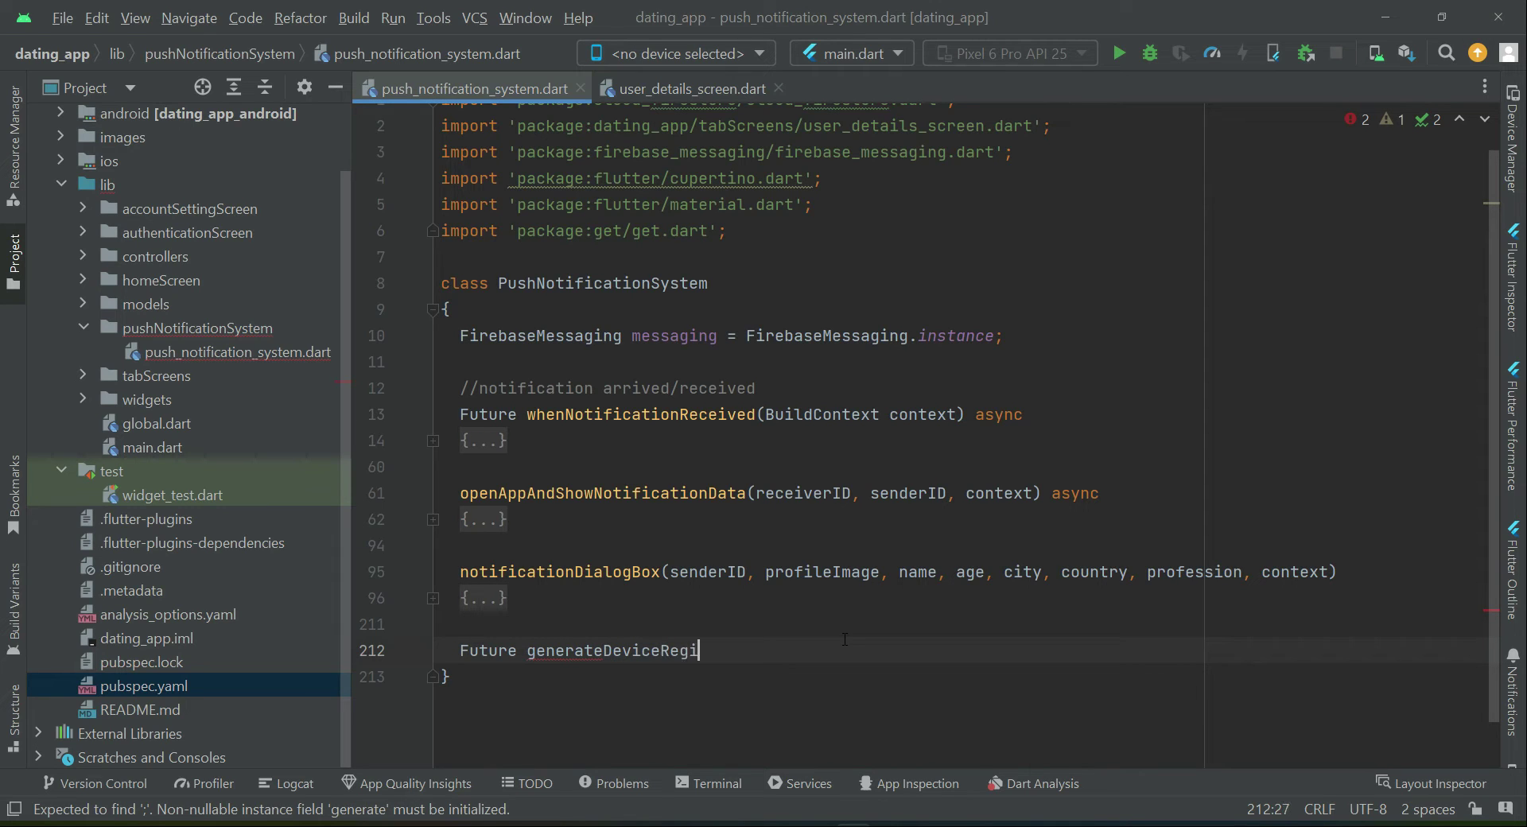
type("stration")
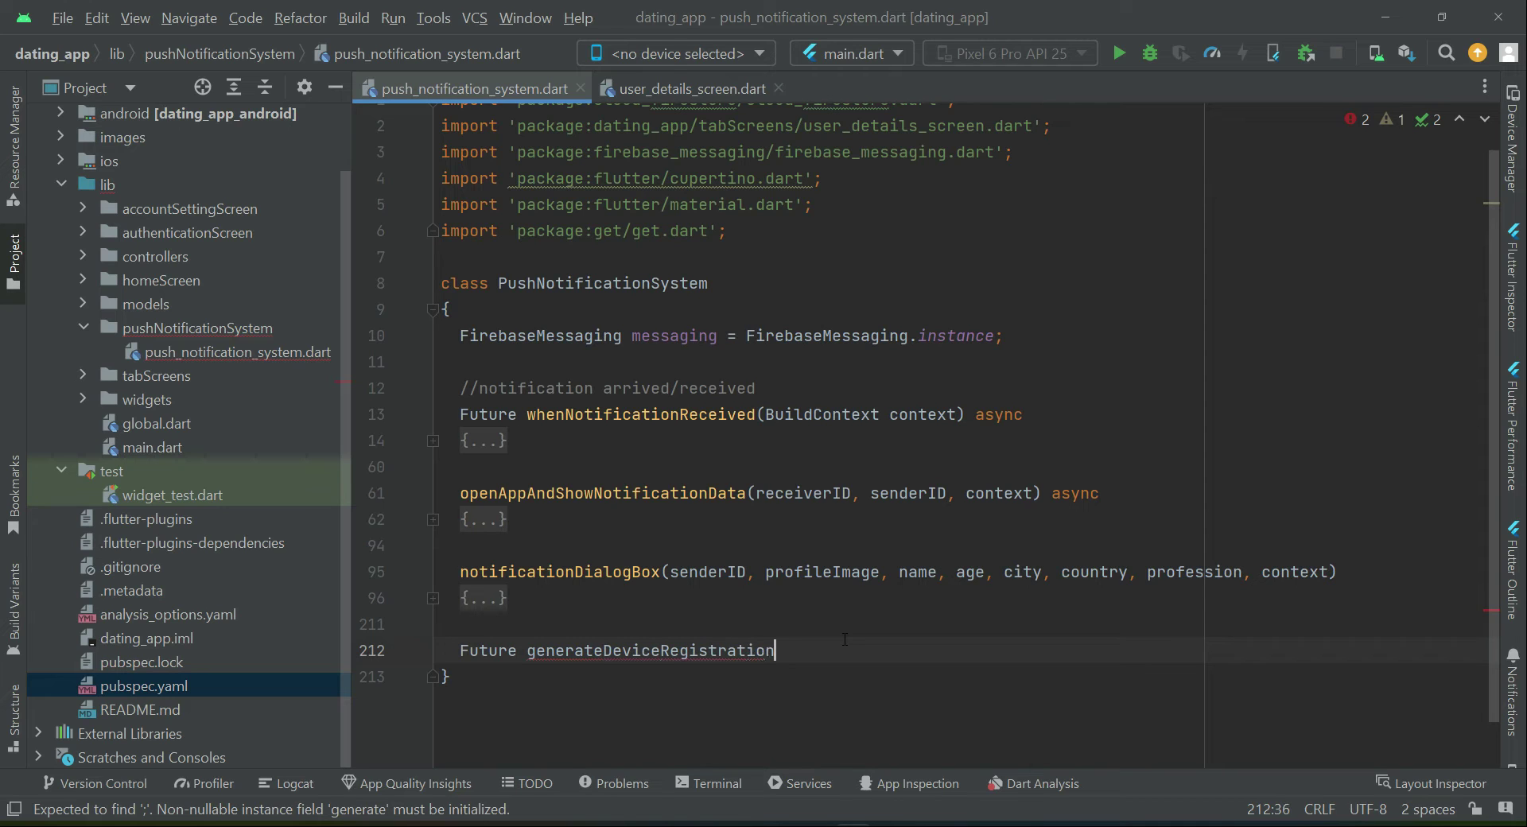
type("Token")
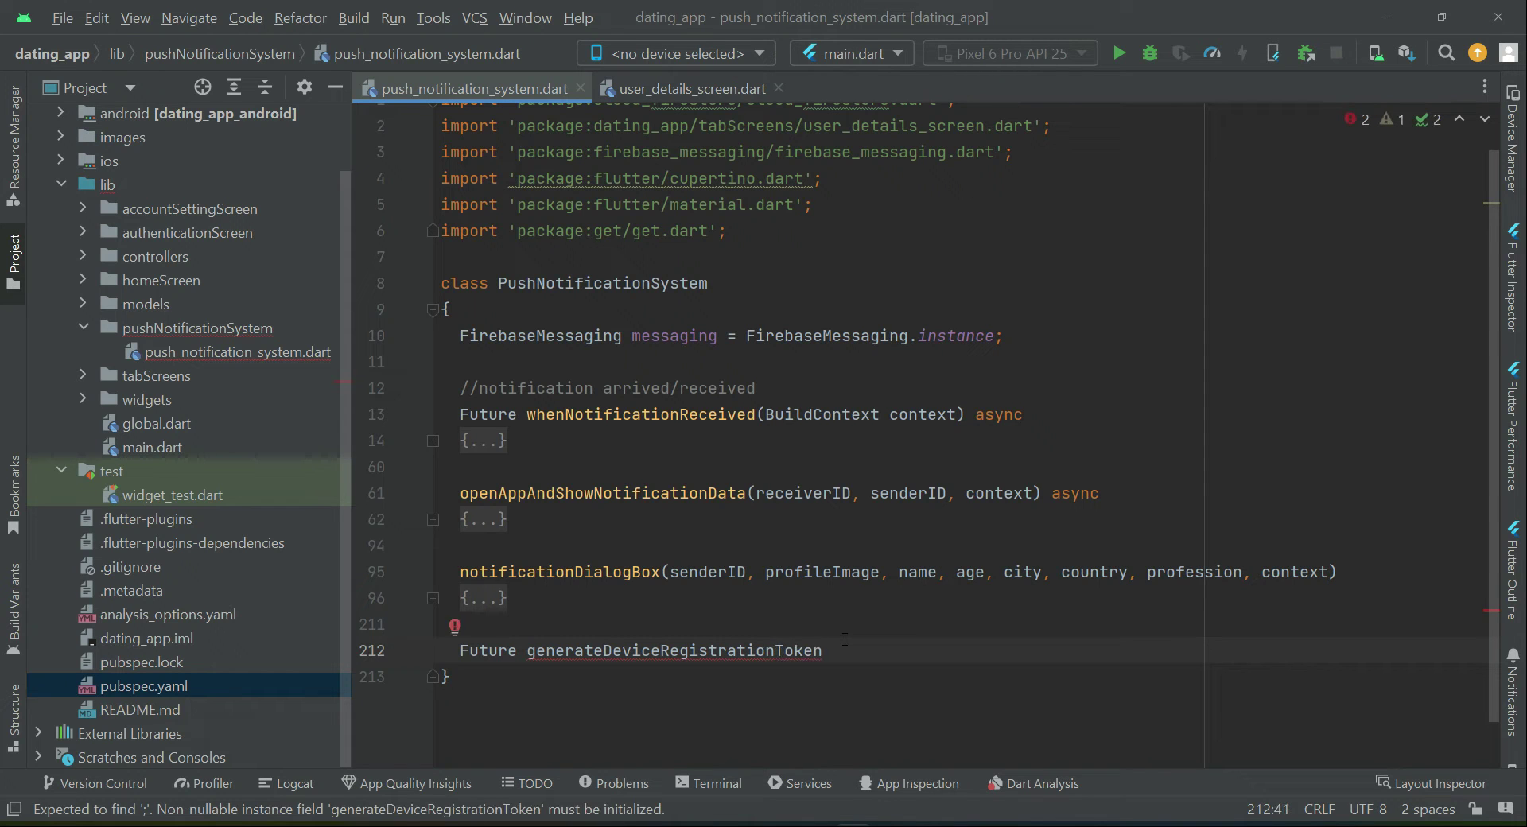
type("() async{")
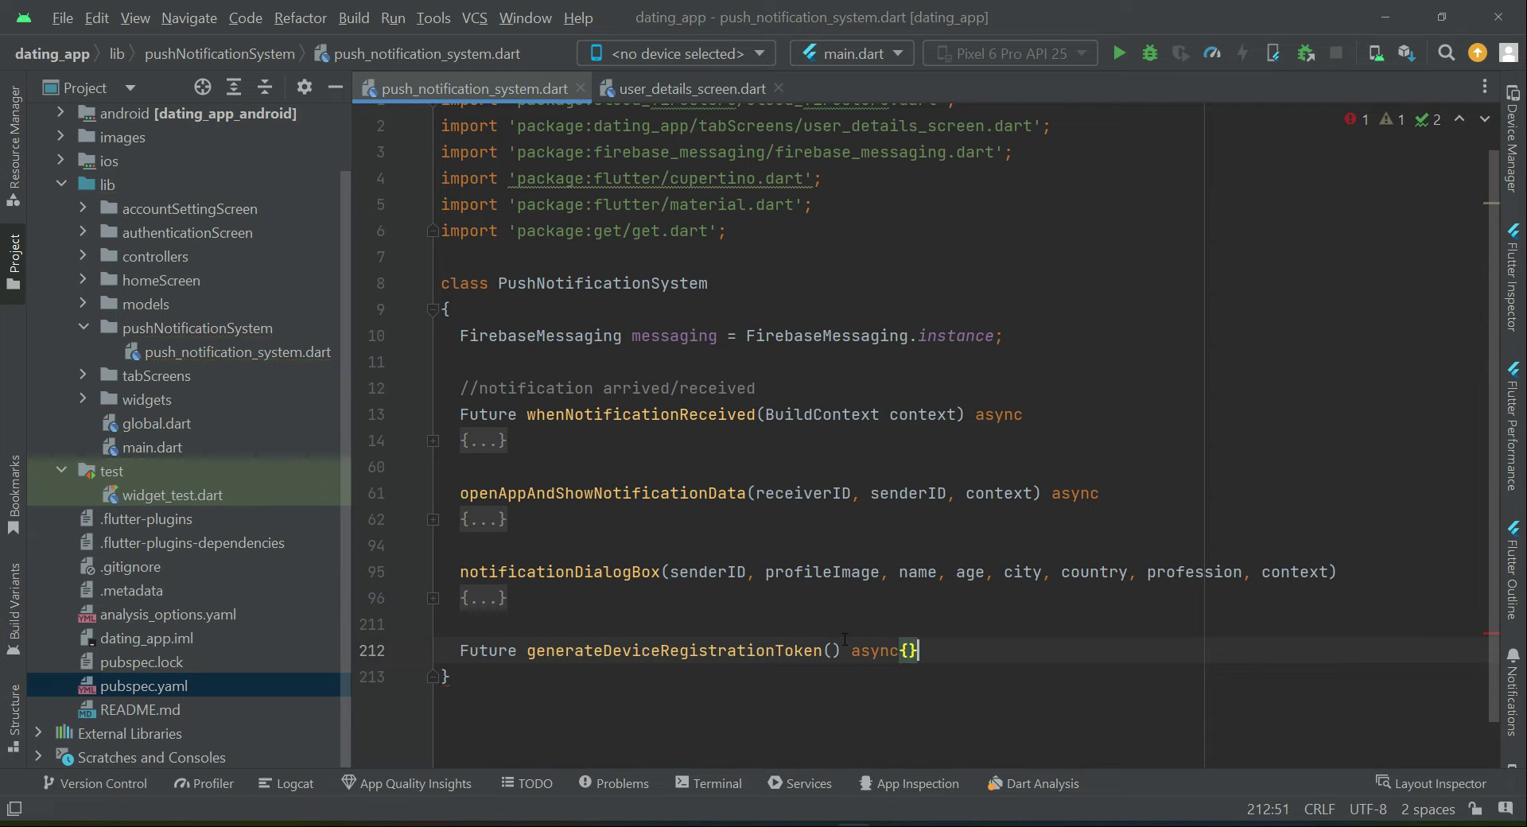
Store 'await messaging.getToken()' in a nullable String deviceToken inside the method
type("Str")
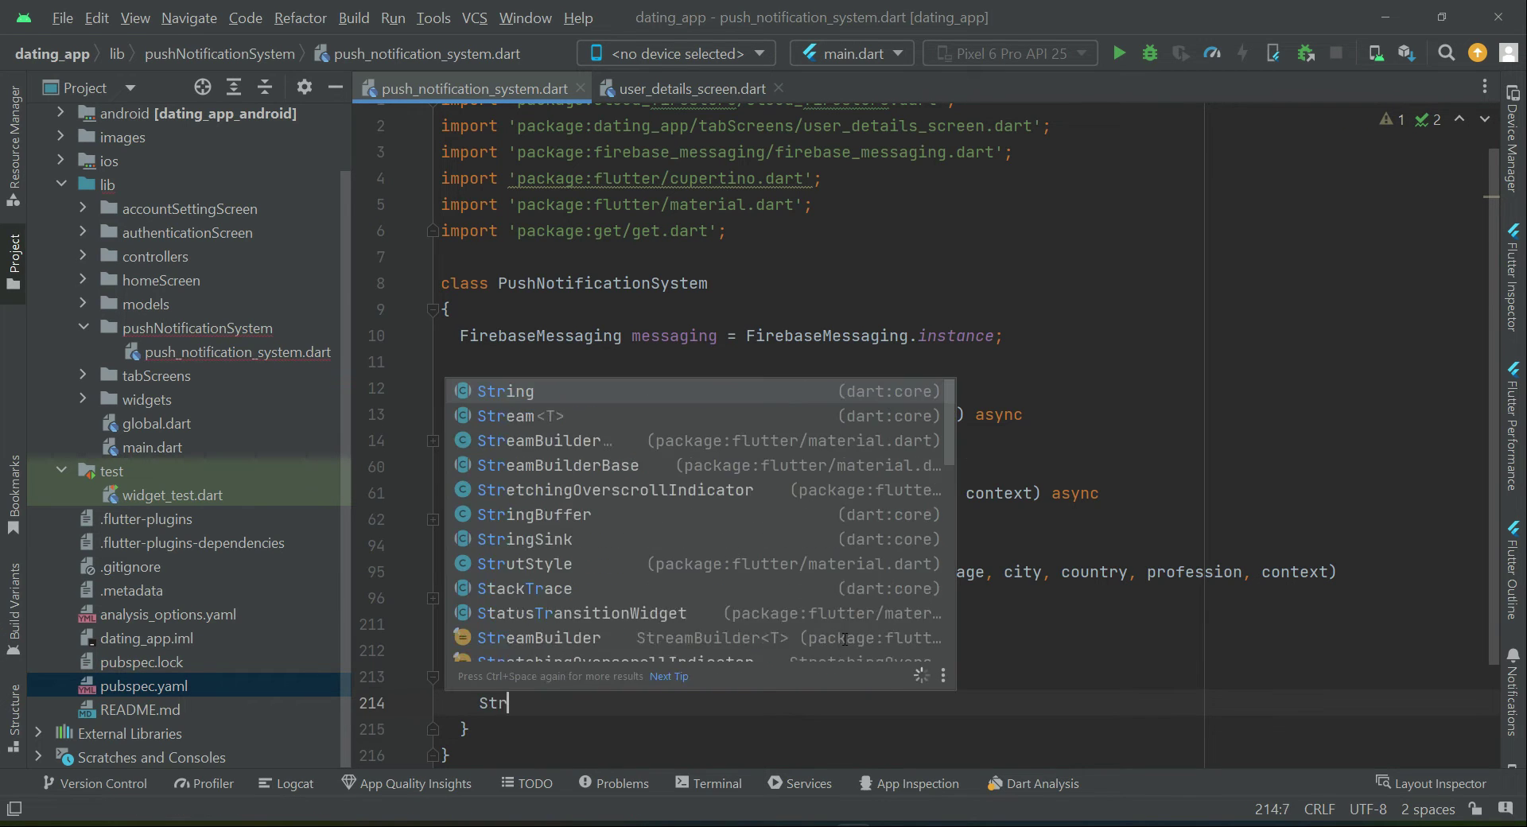
type("ing")
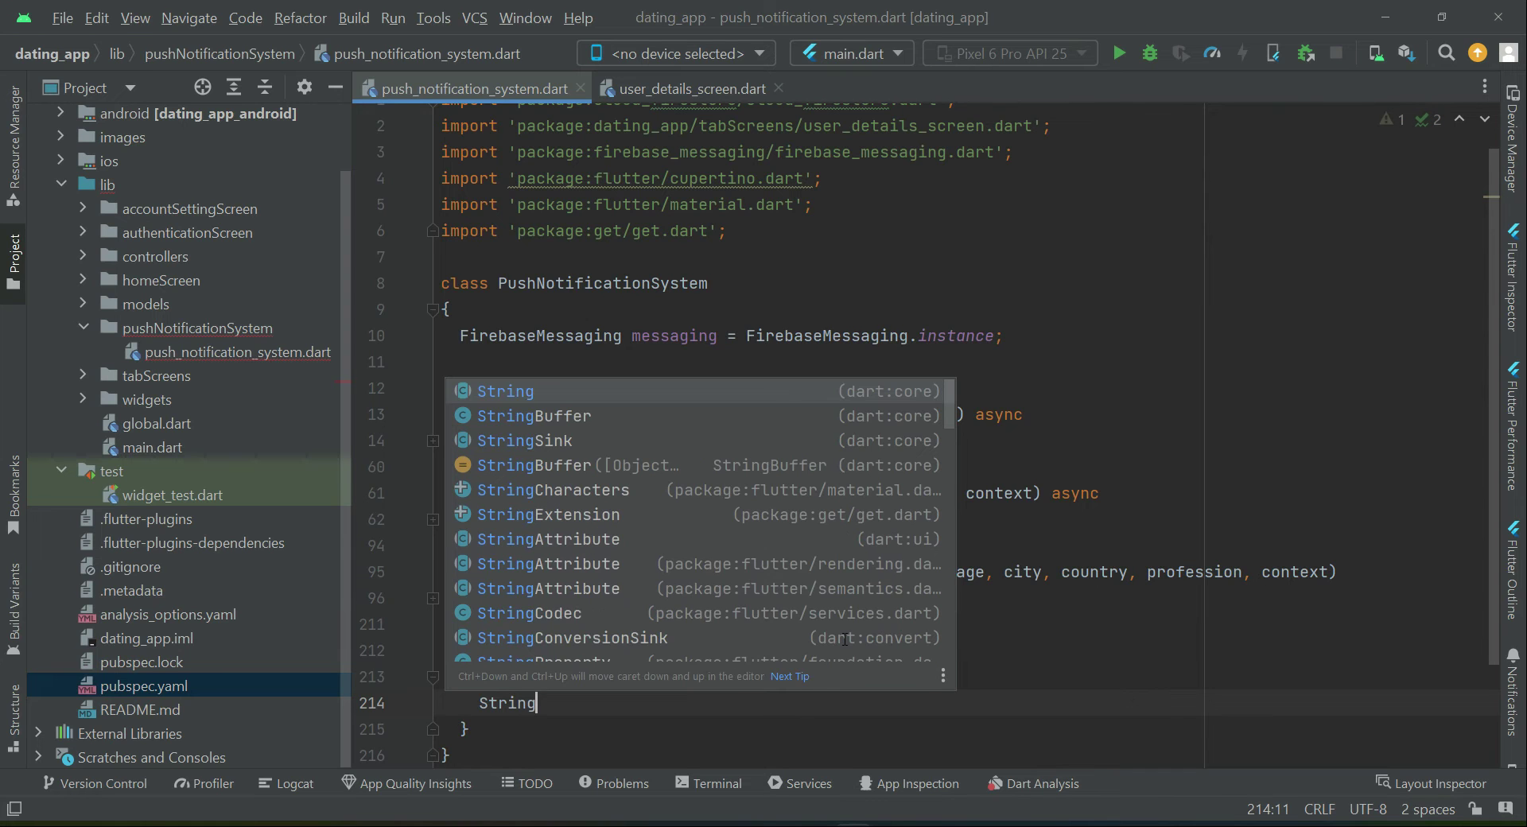
type("? devi")
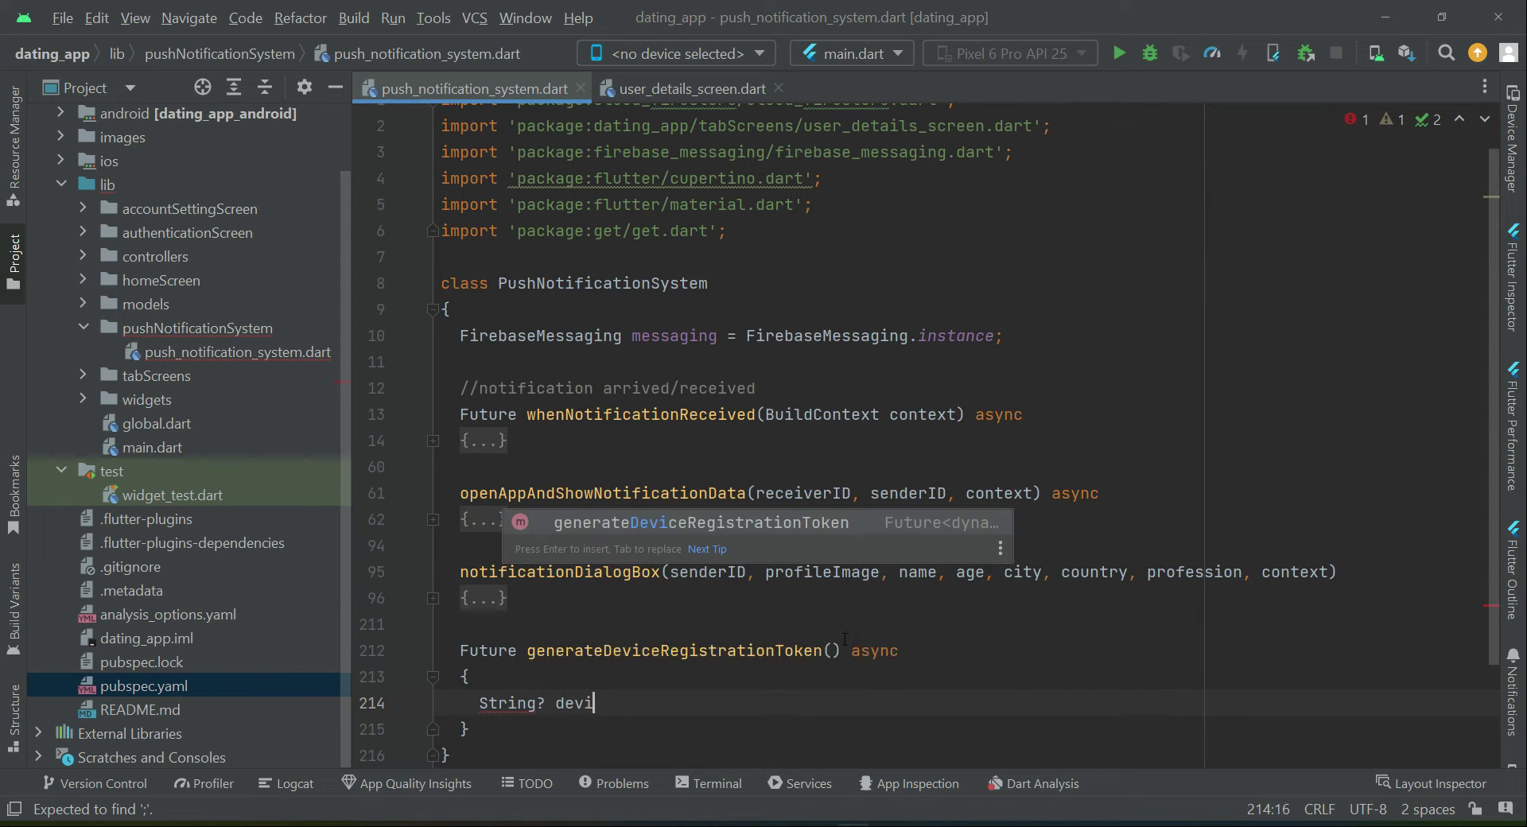
type("ceToken =")
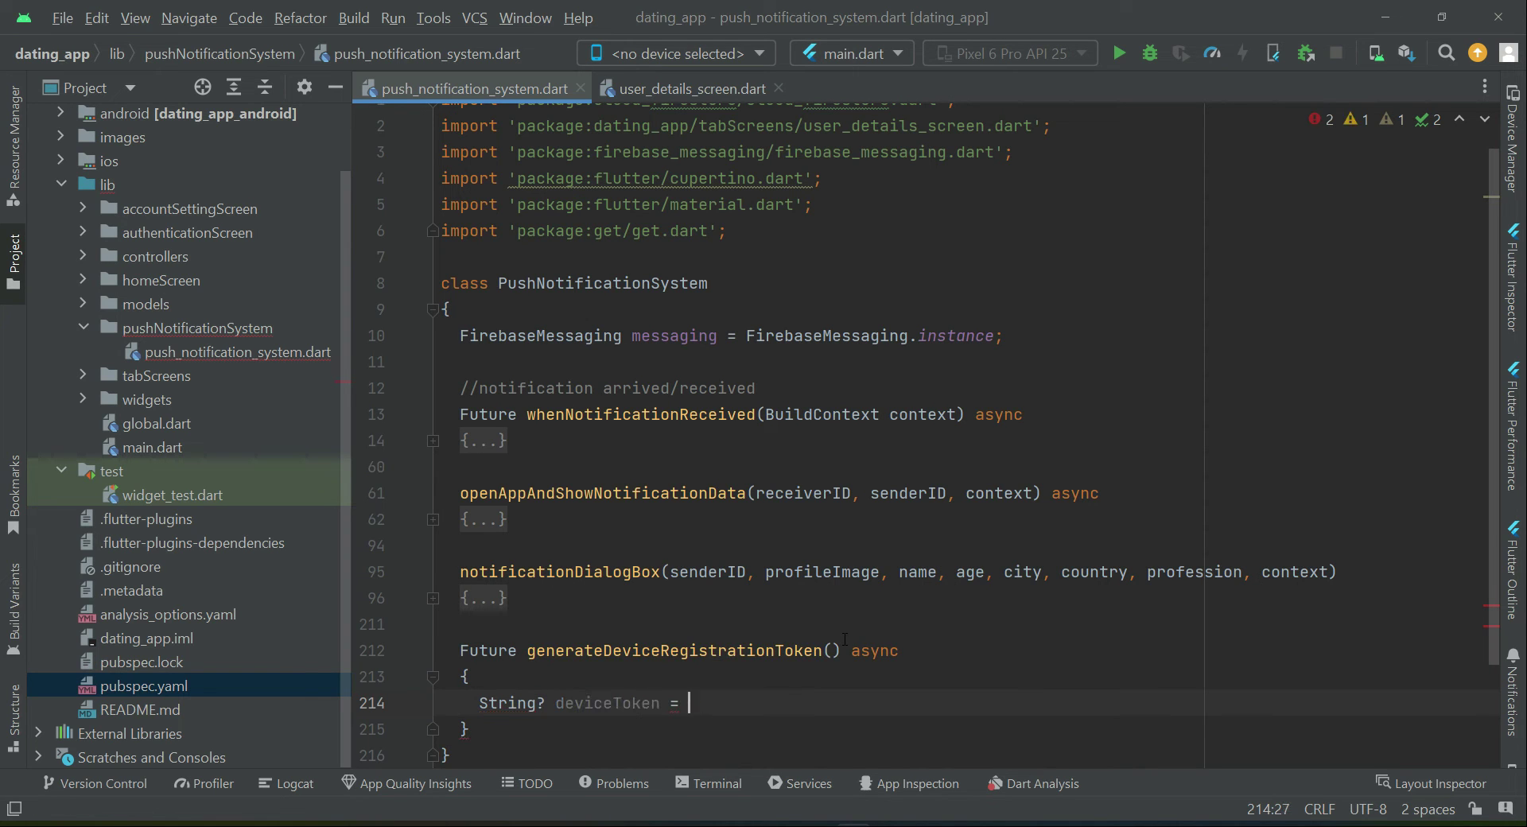
type("await")
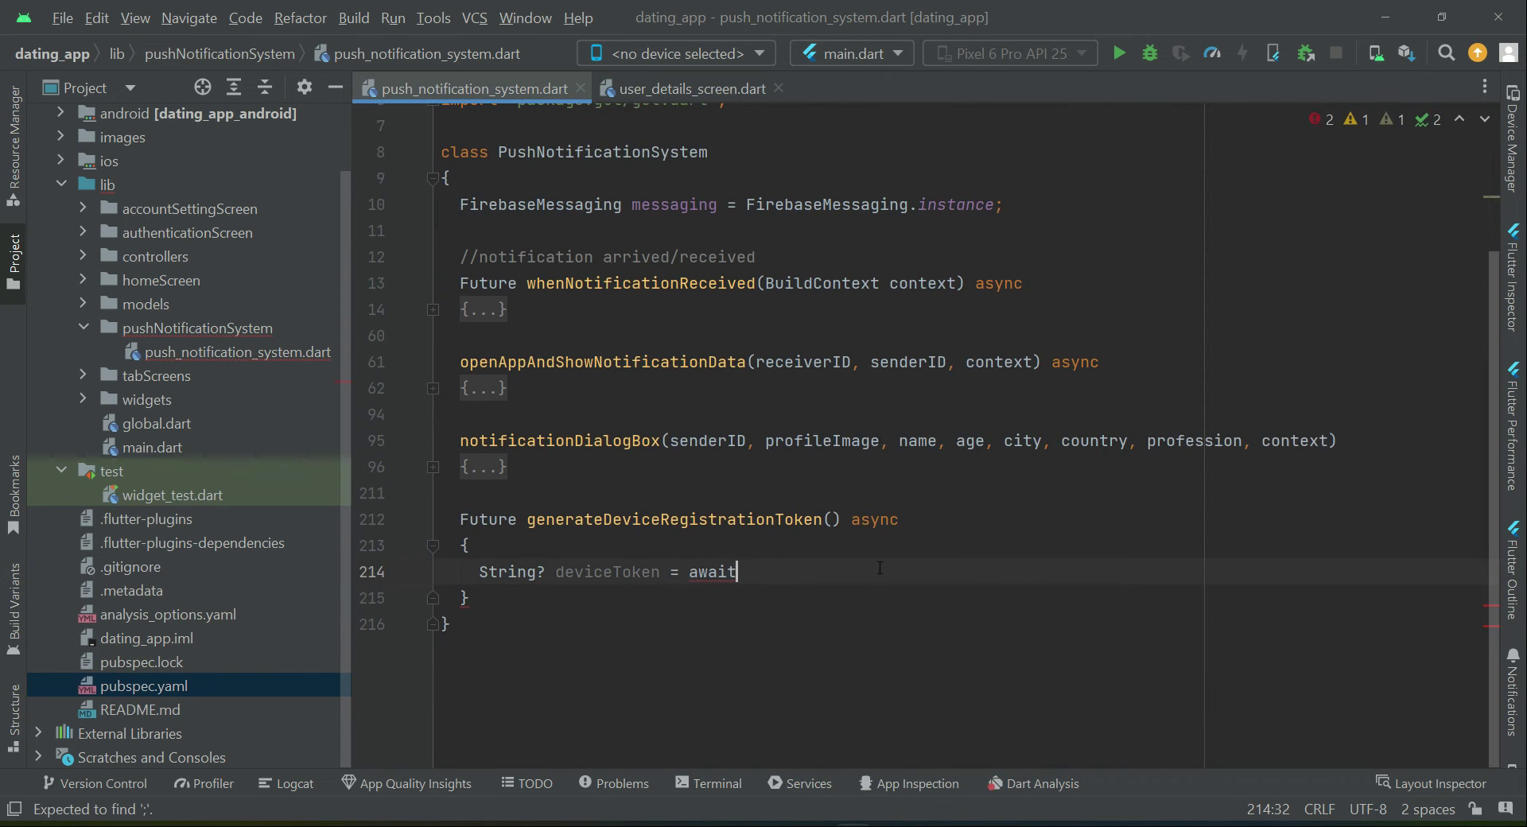
type("\" \"")
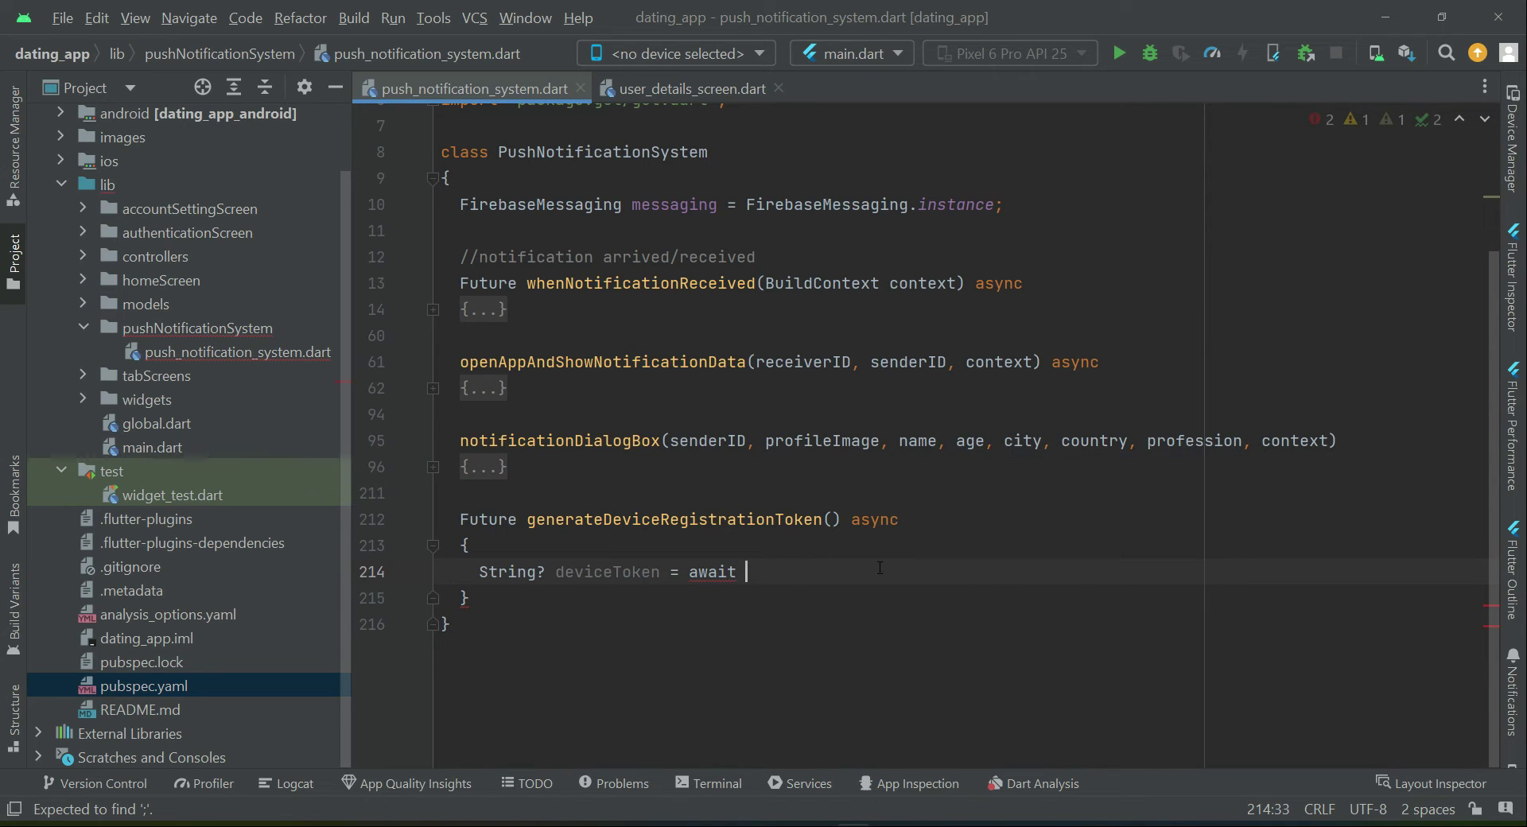
type("messaging")
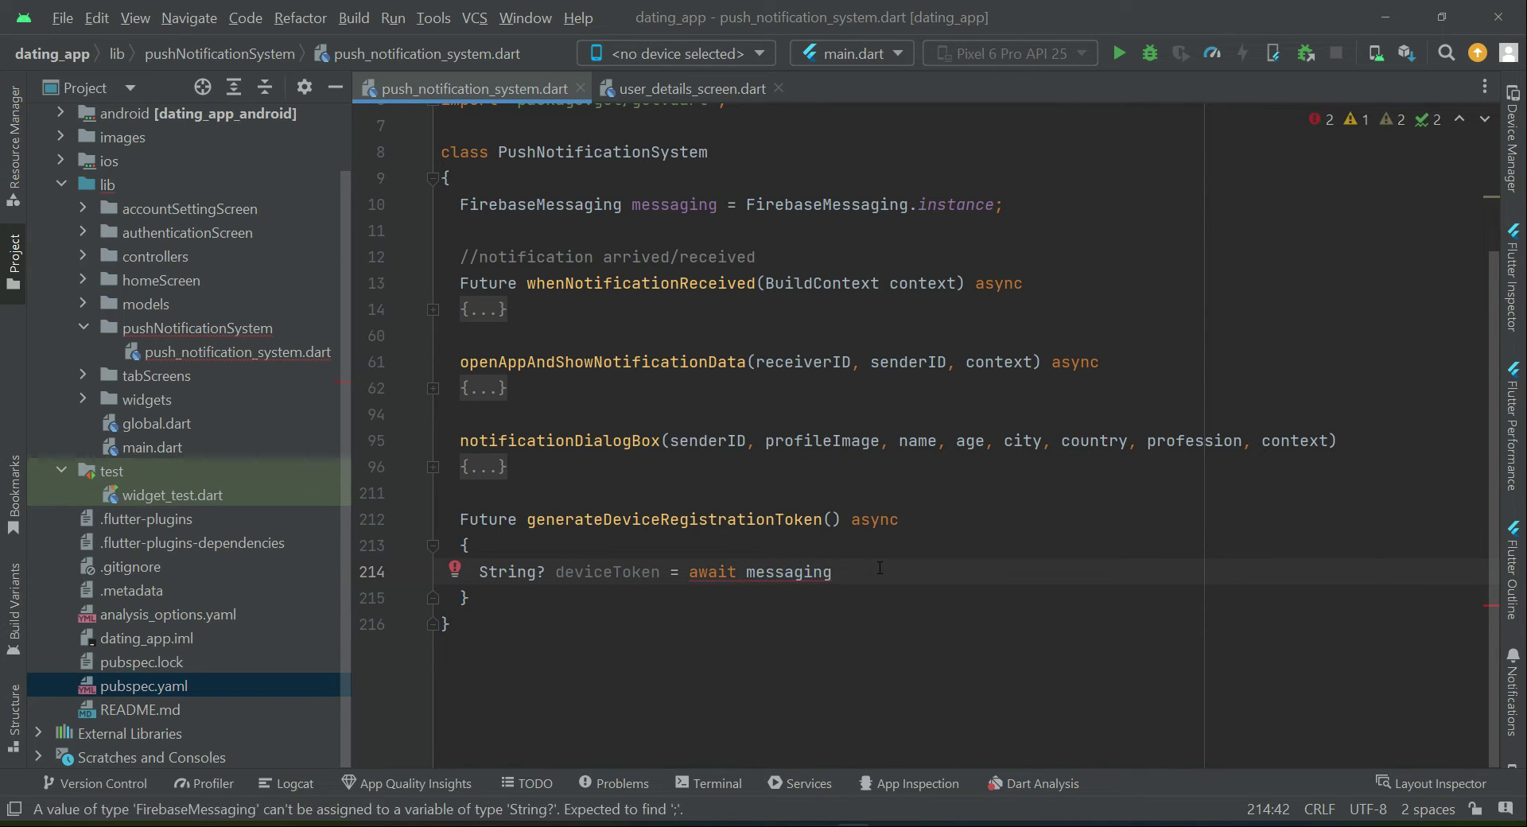
type(".getToken();")
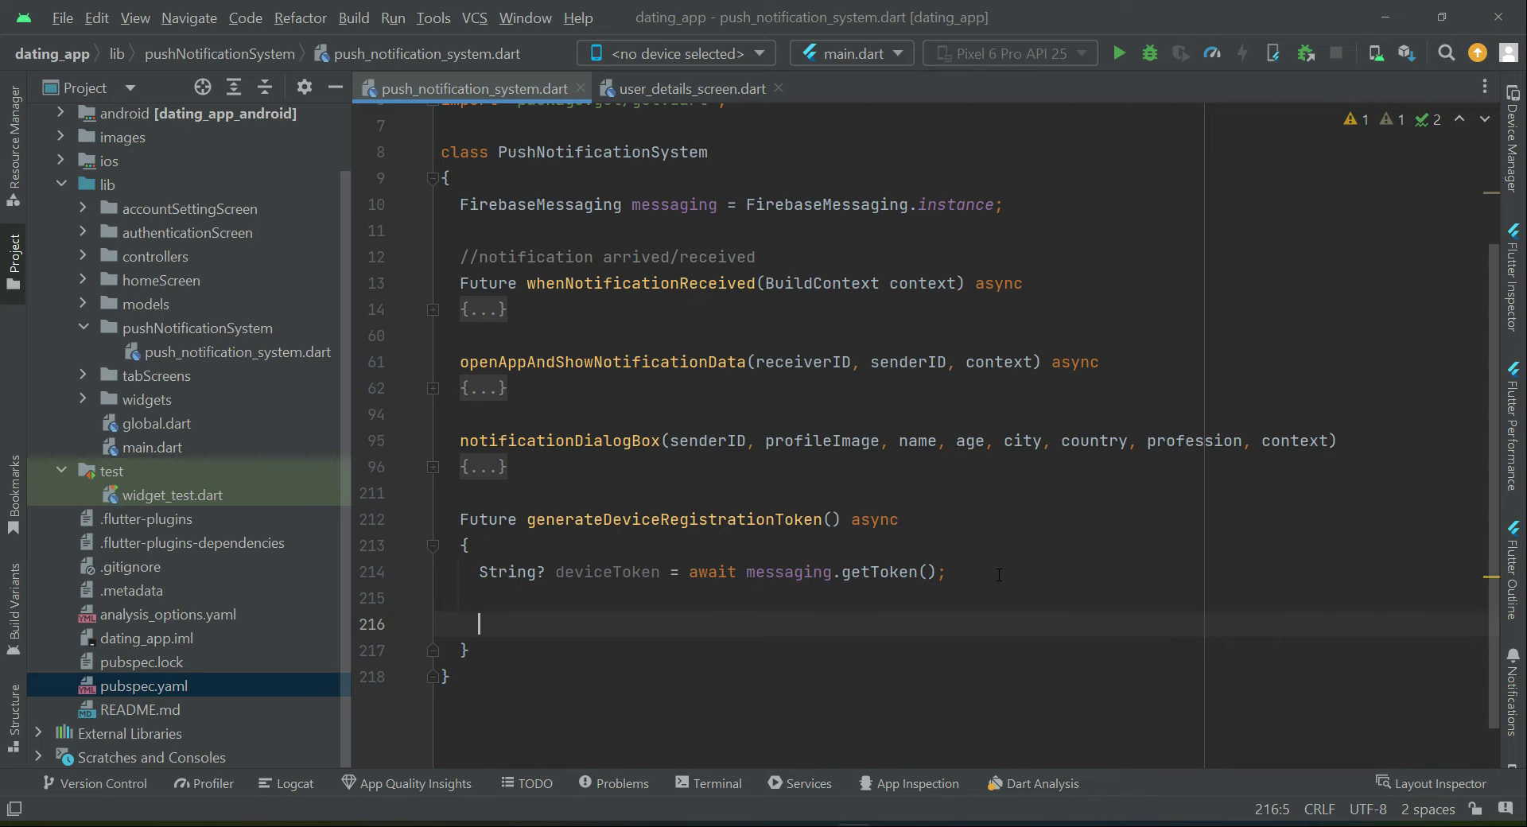
Write FirebaseFirestore.instance.collection("users").doc(currentUserID).update({}); in the method
type("Fireba")
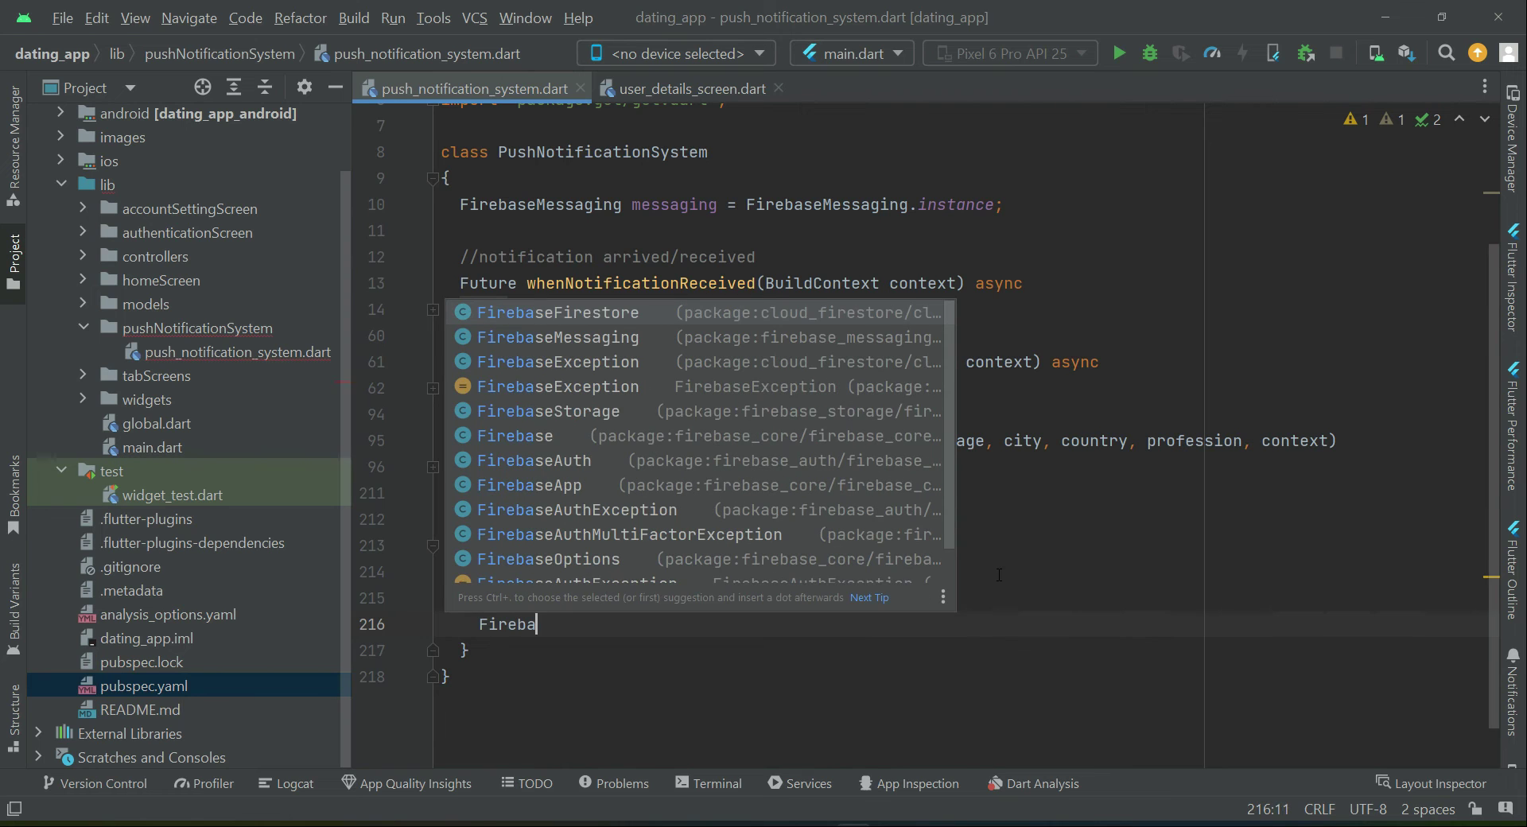
type("seFirestore")
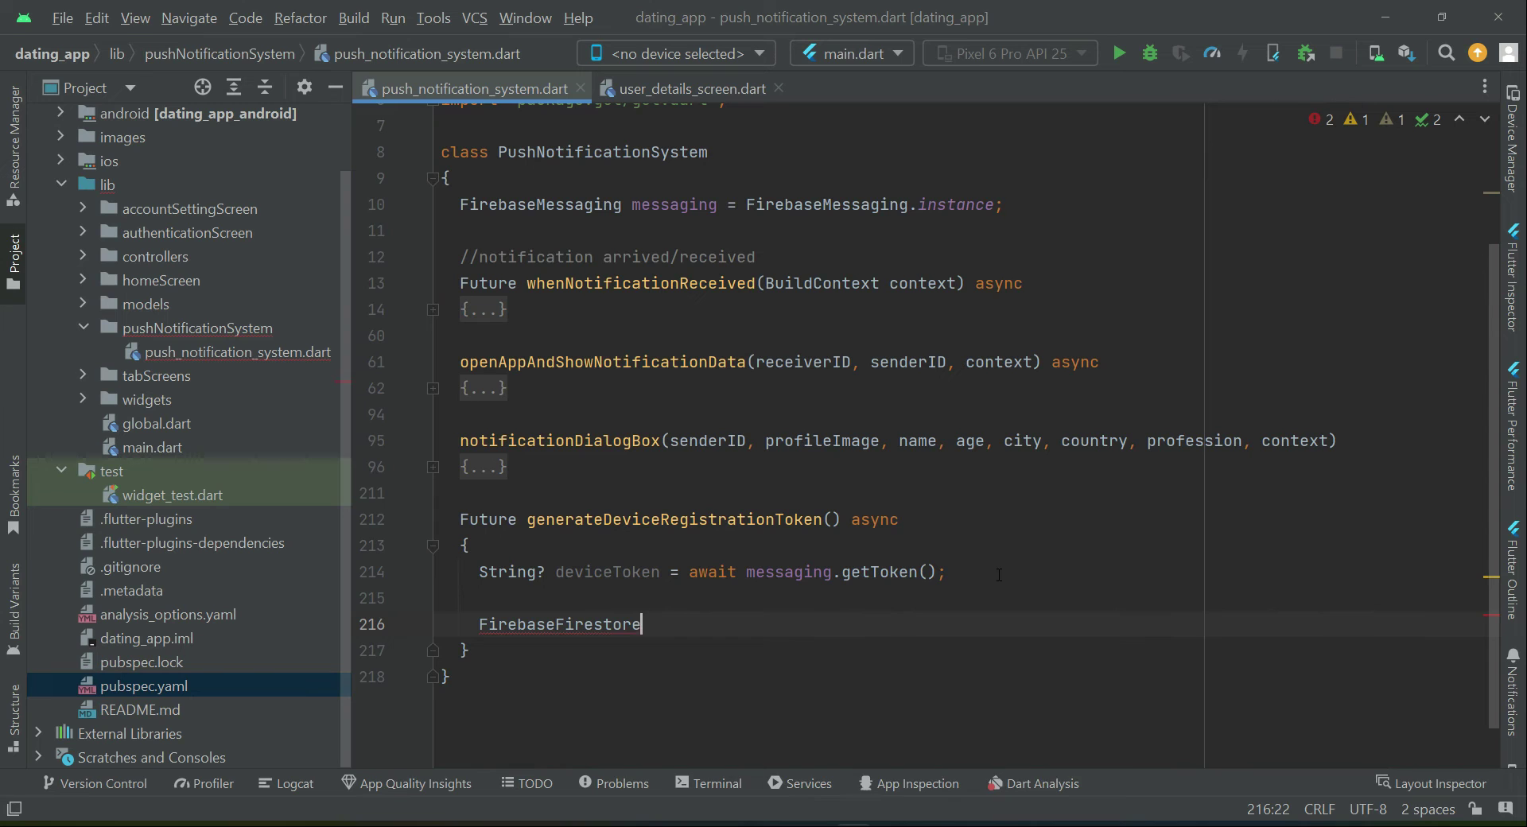
type(".instance")
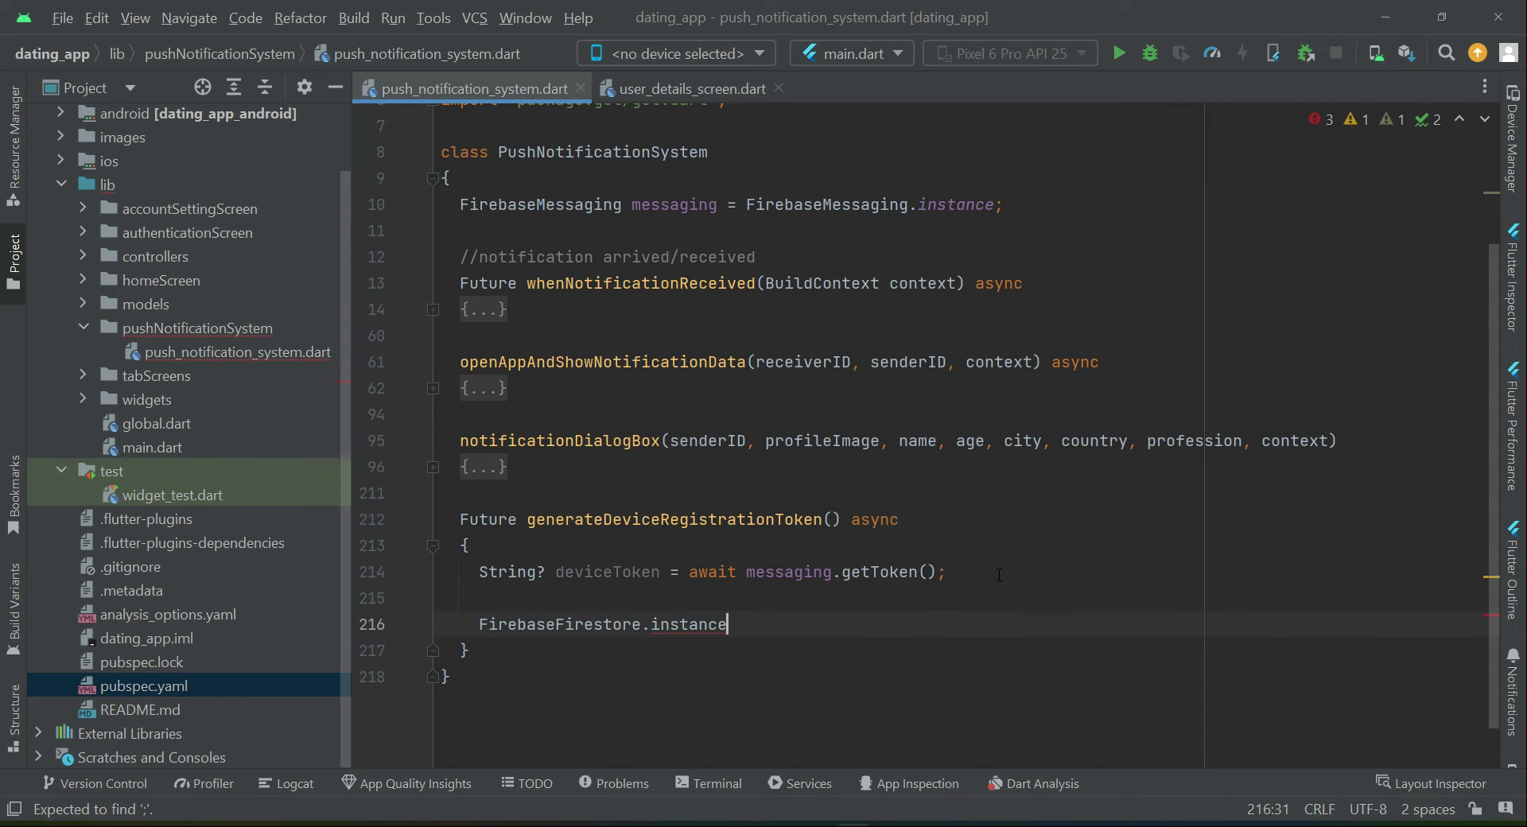
type(".collection()")
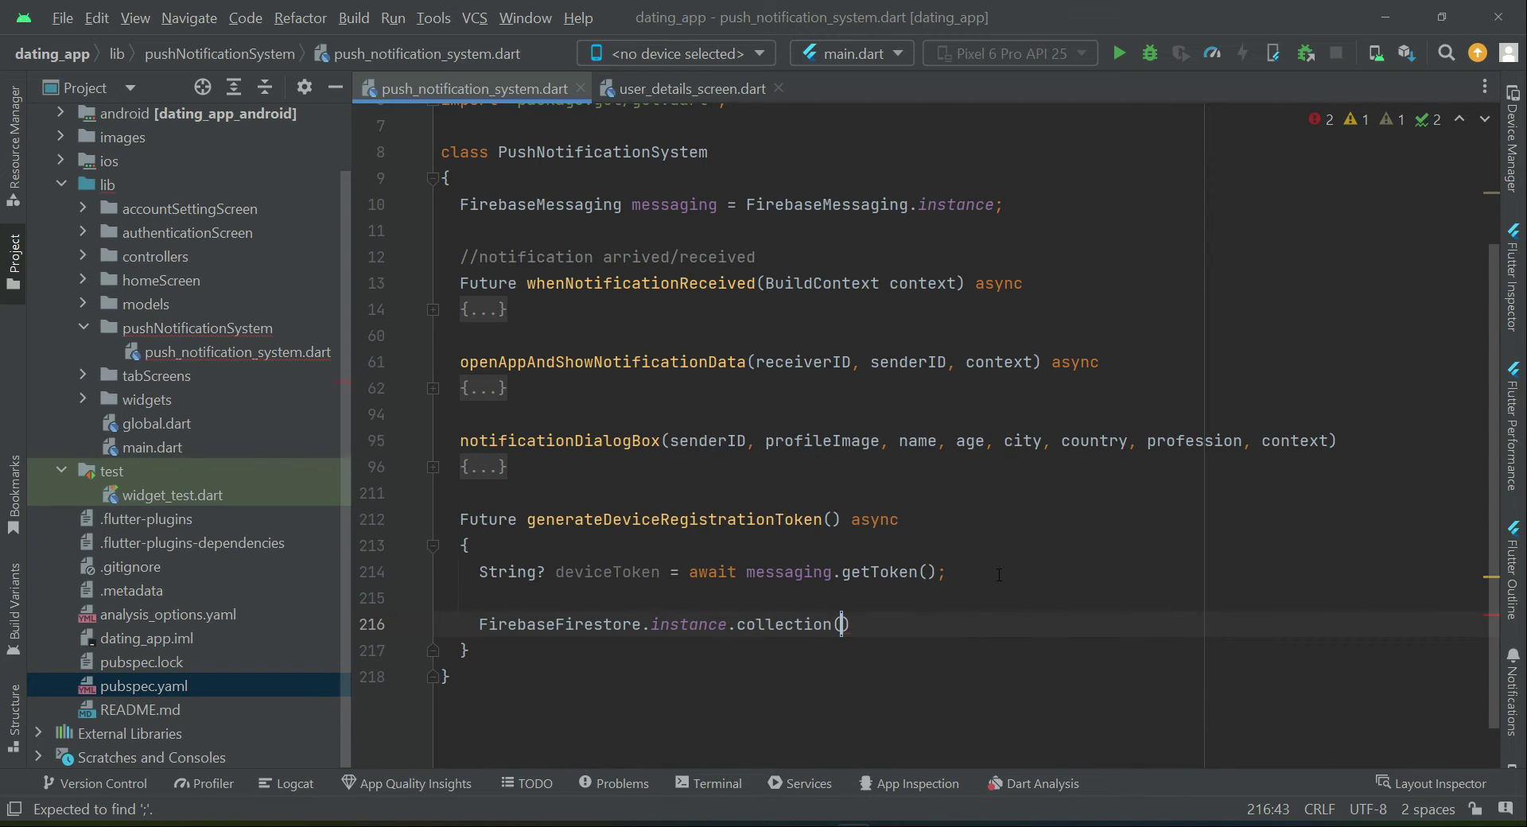
type("\"users\"")
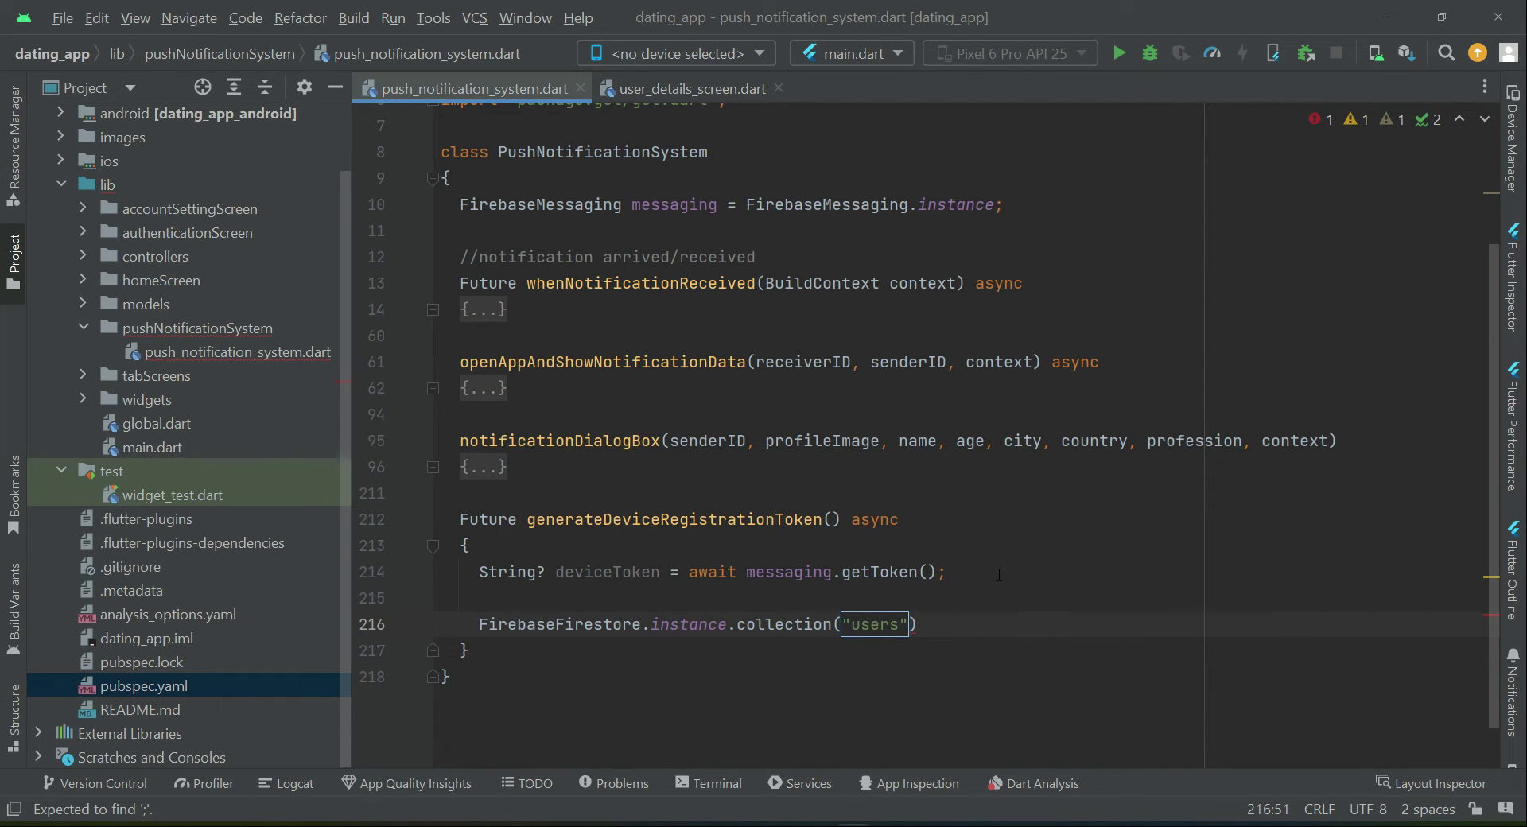
type(".doc()")
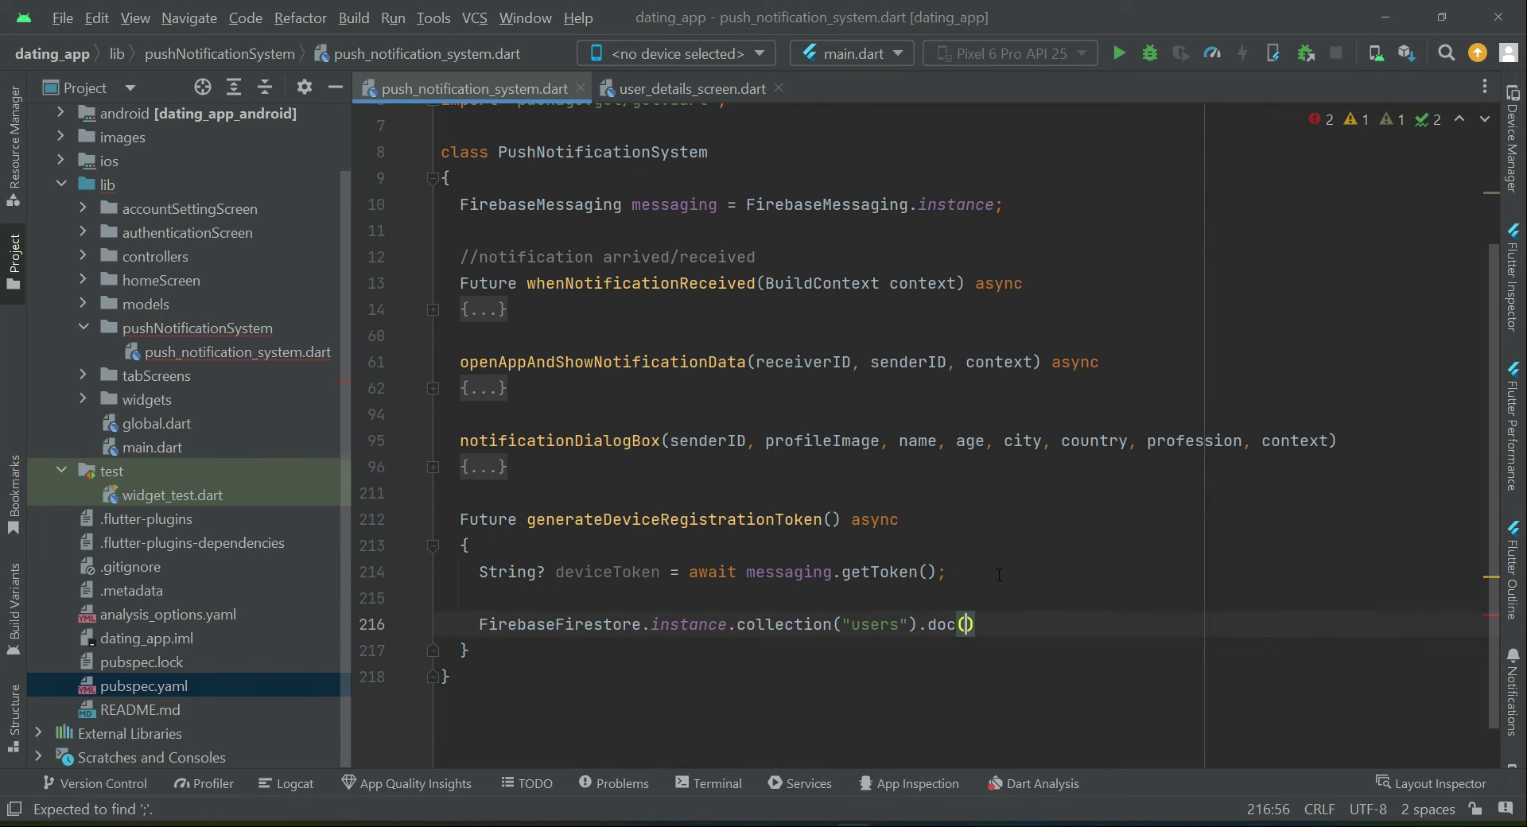
type("currentUserIDt")
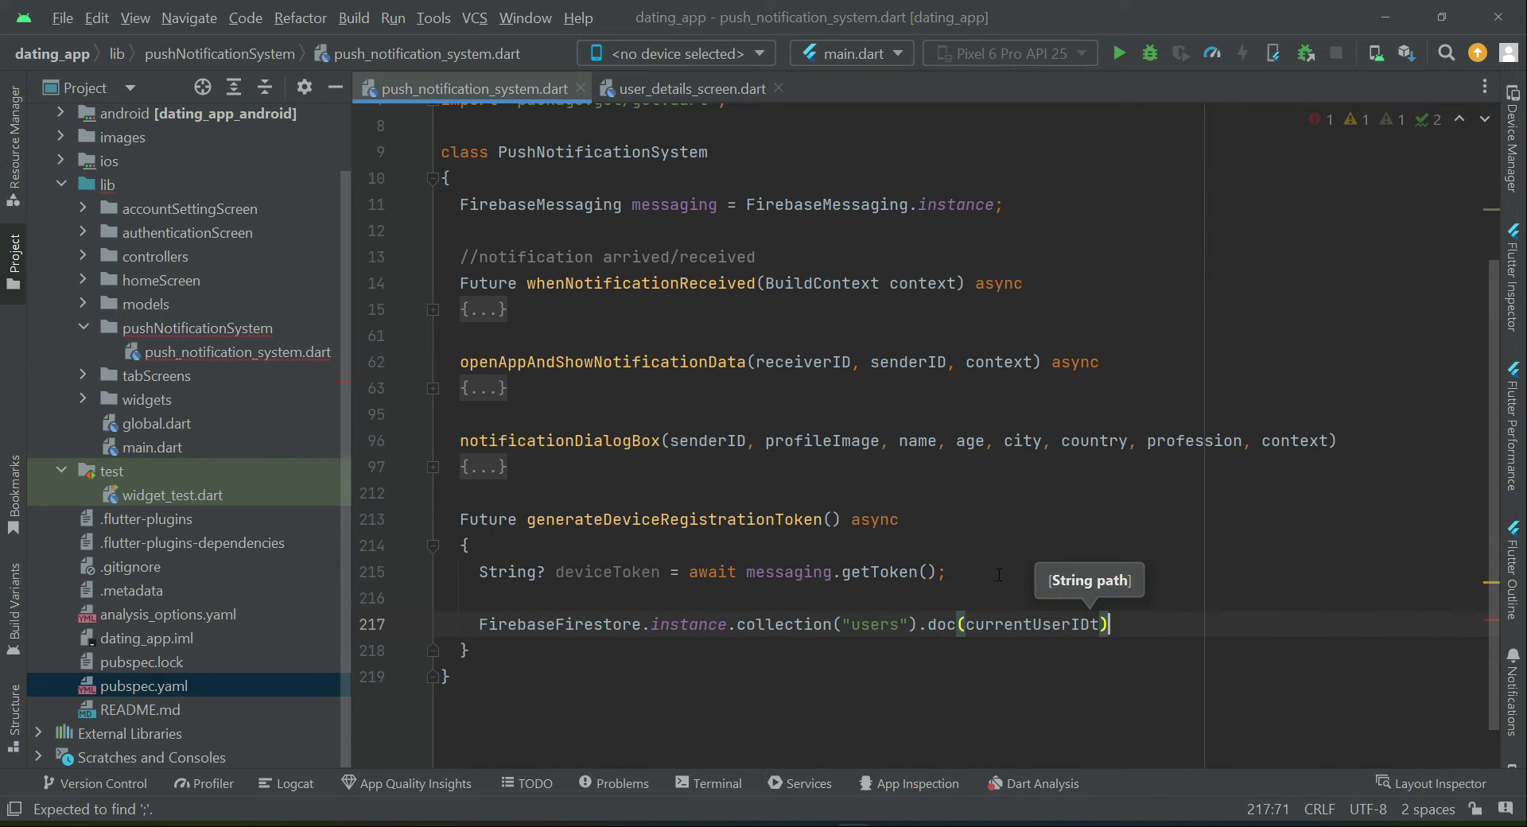
type(".")
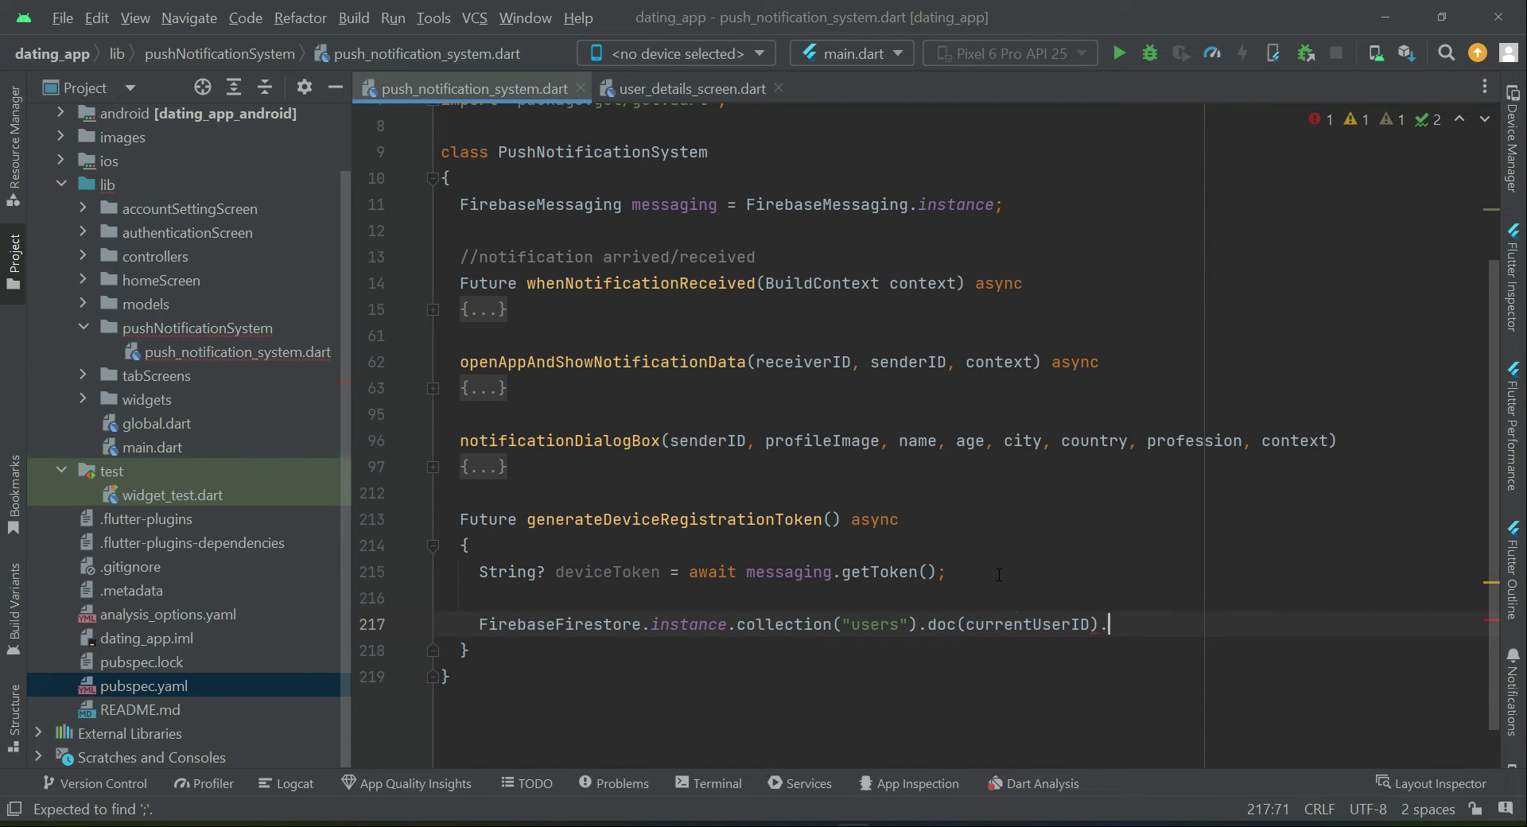
type("update()")
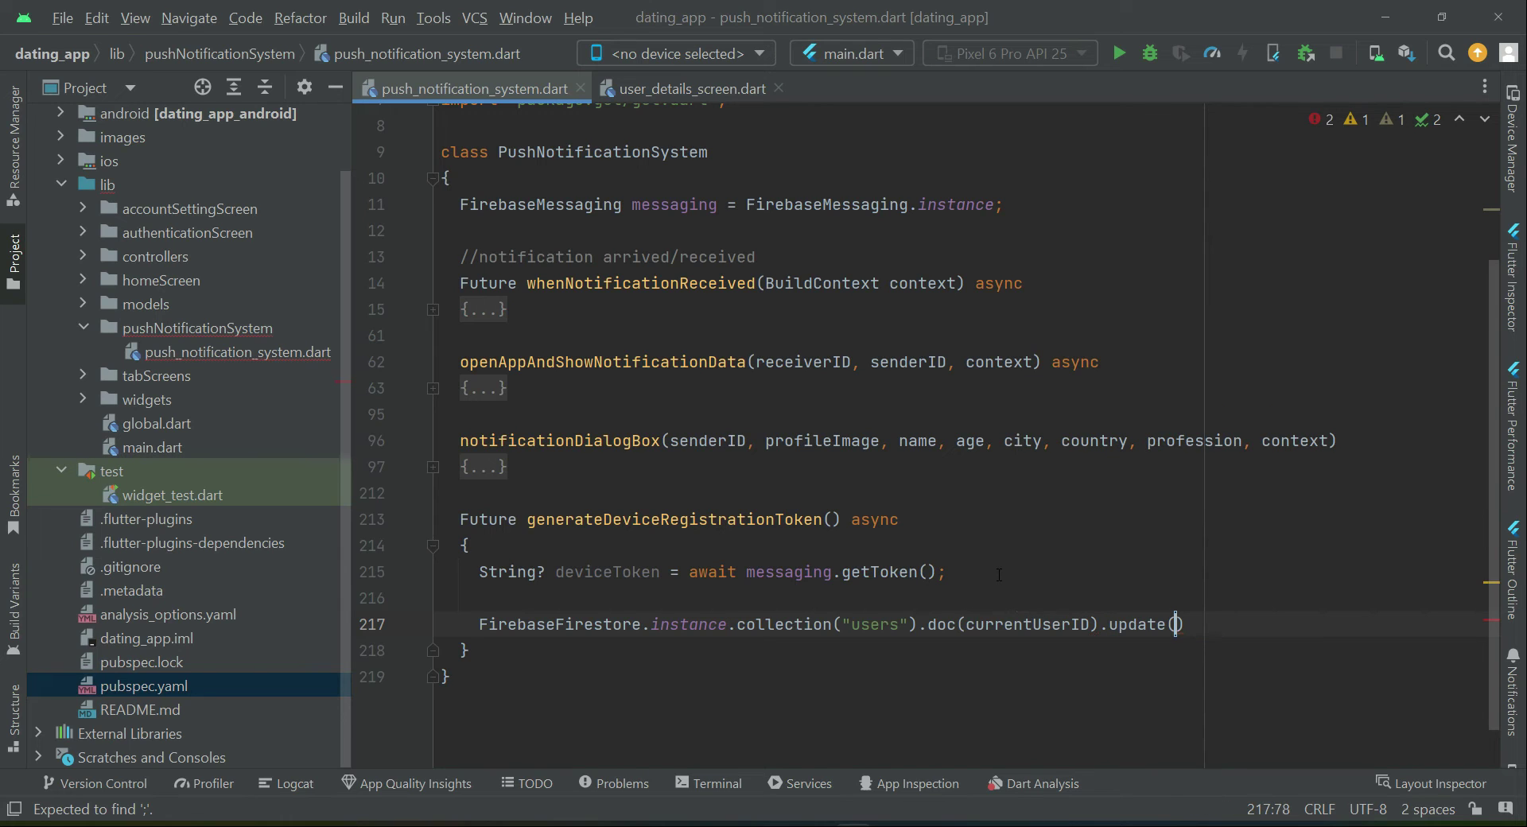
type("{}")
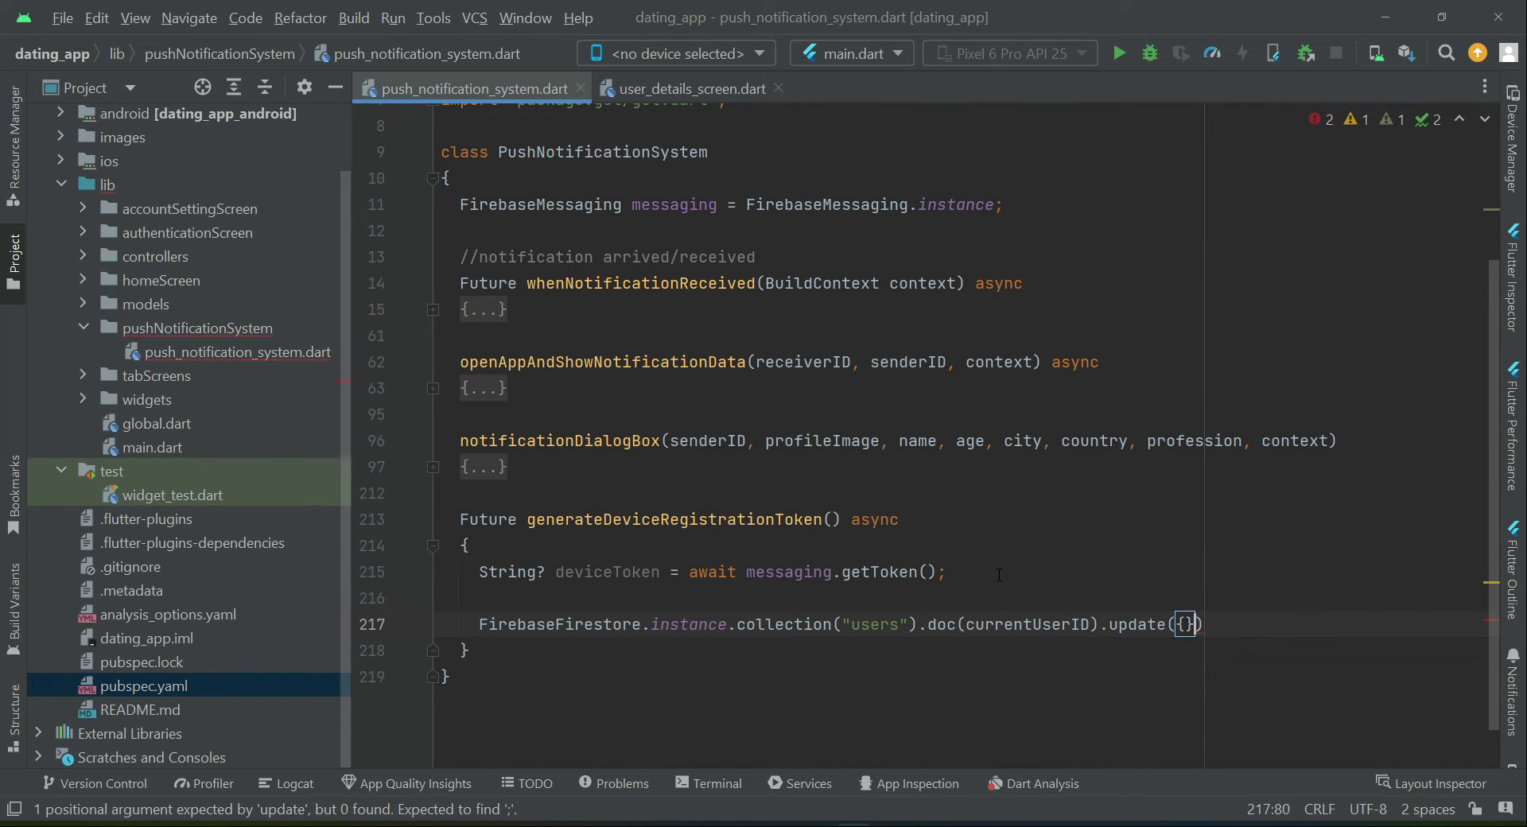
type(";")
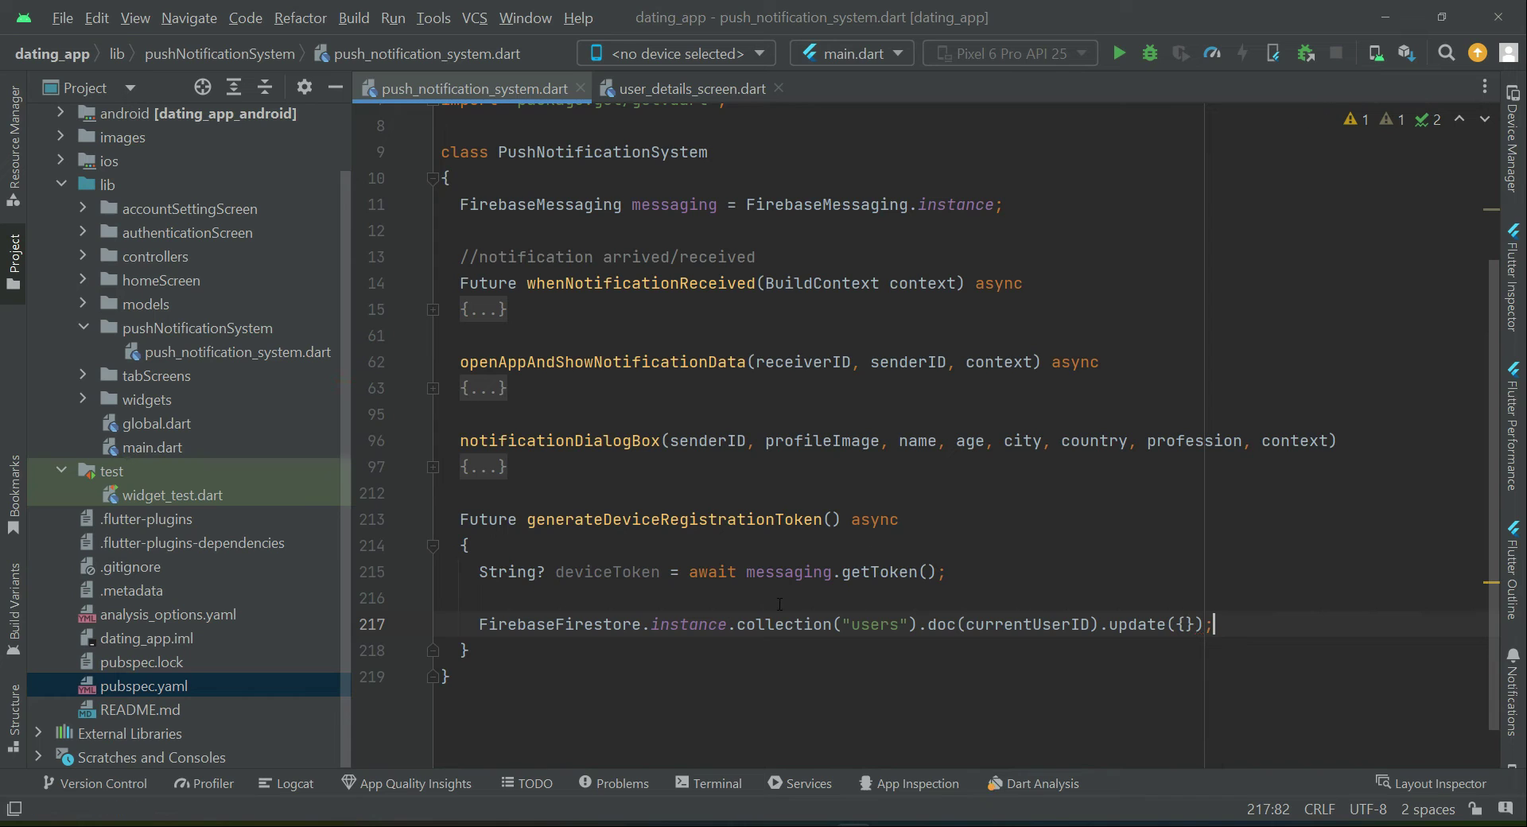
key("Enter")
type("\"userDeviceToken")
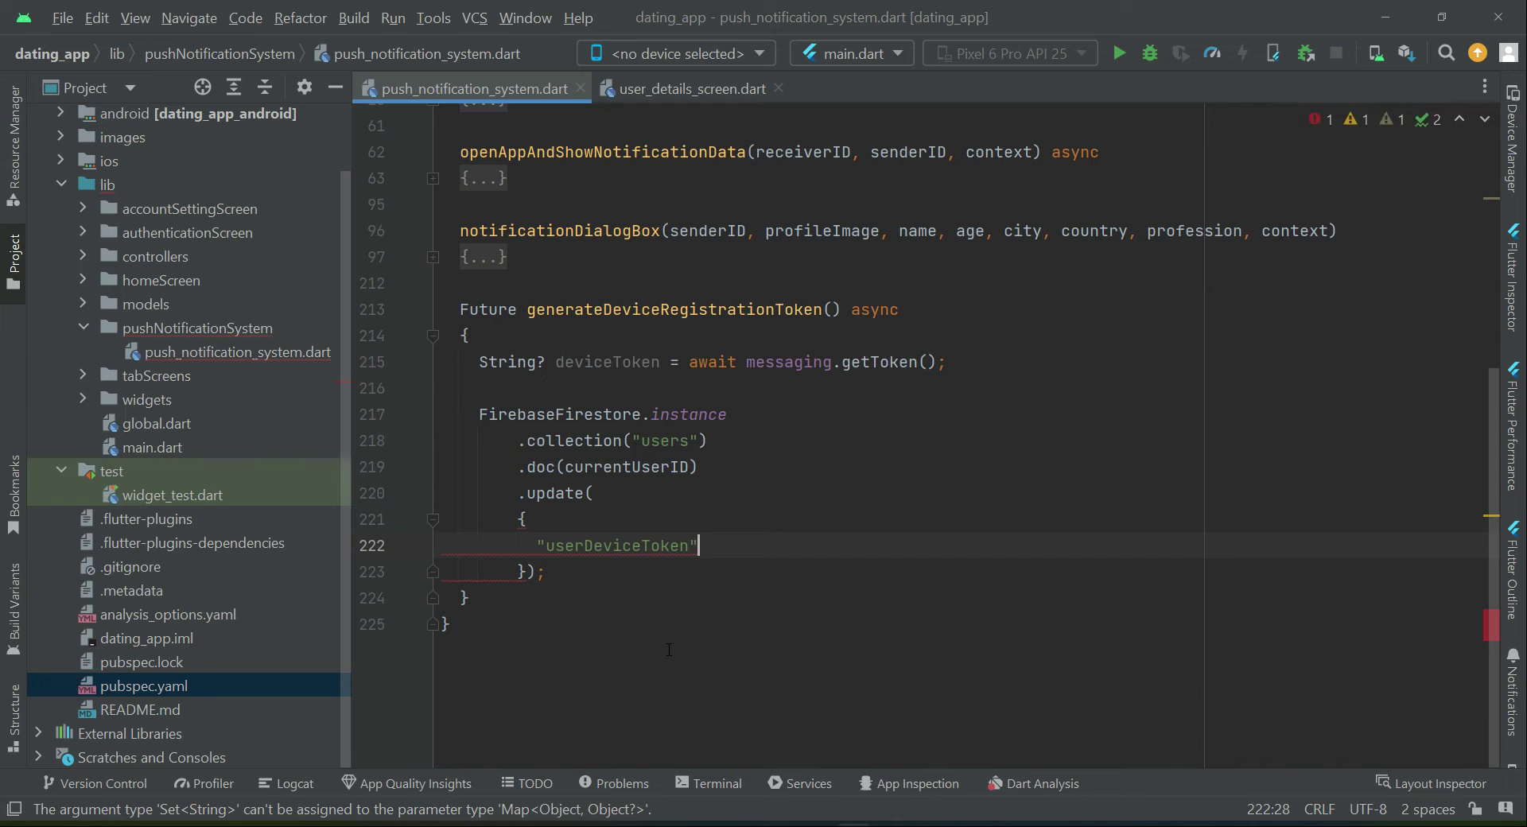
Fill the update map with "userDeviceToken": deviceToken and await the Firestore update
type(":")
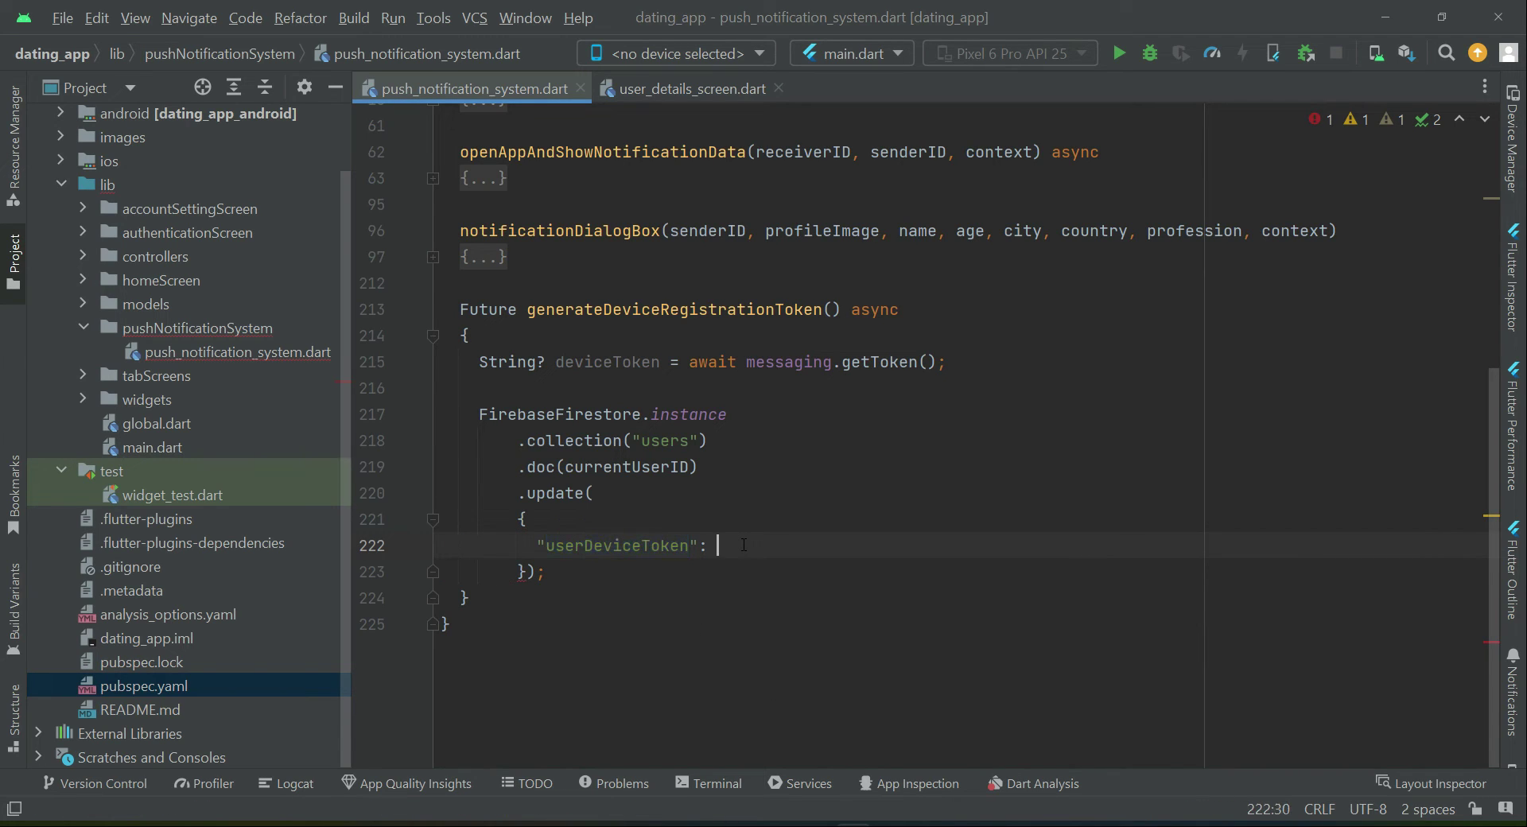
type("de")
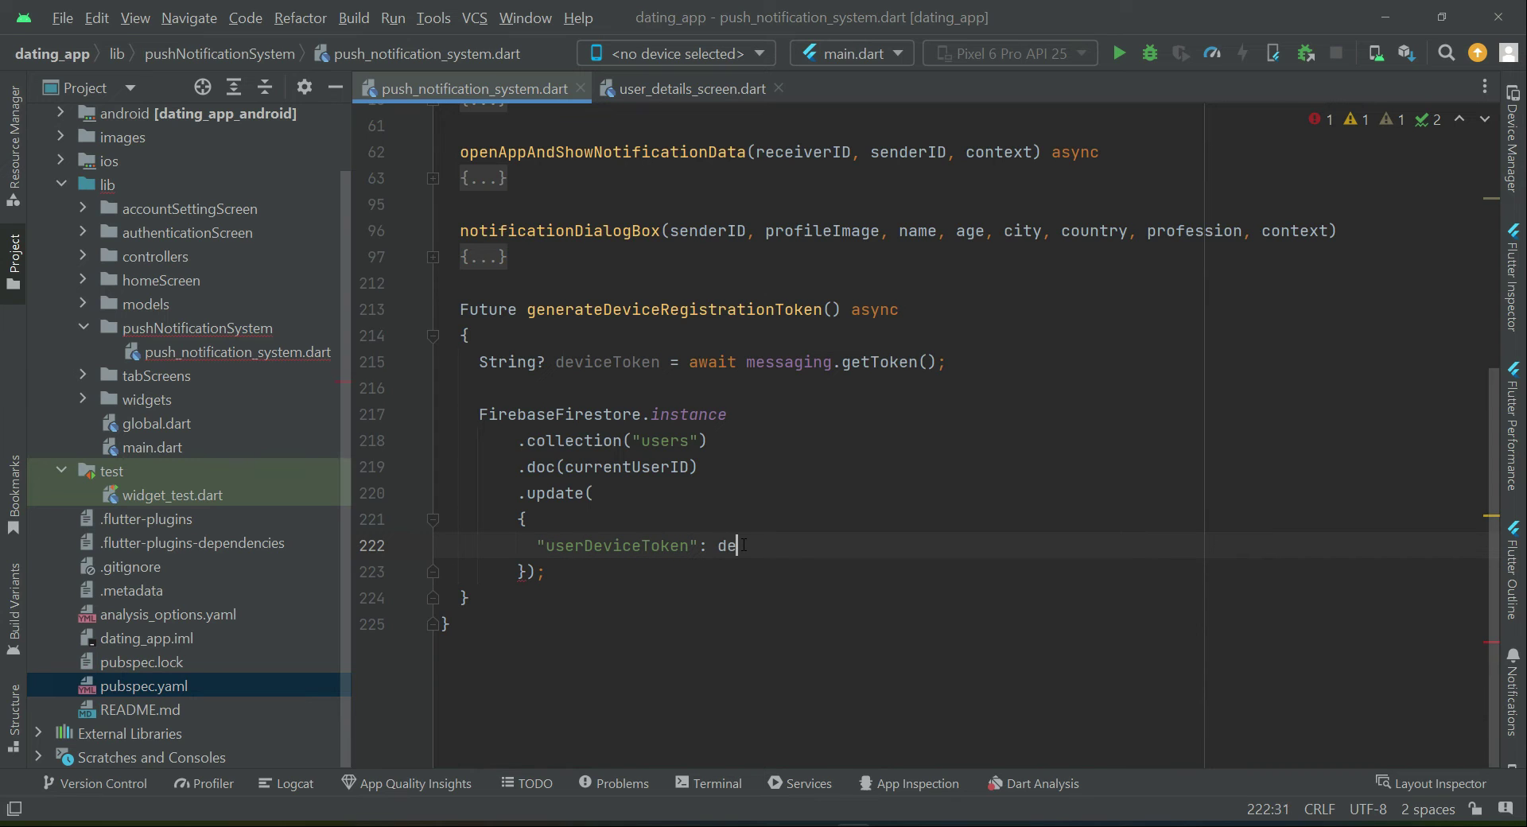
type("viceToken")
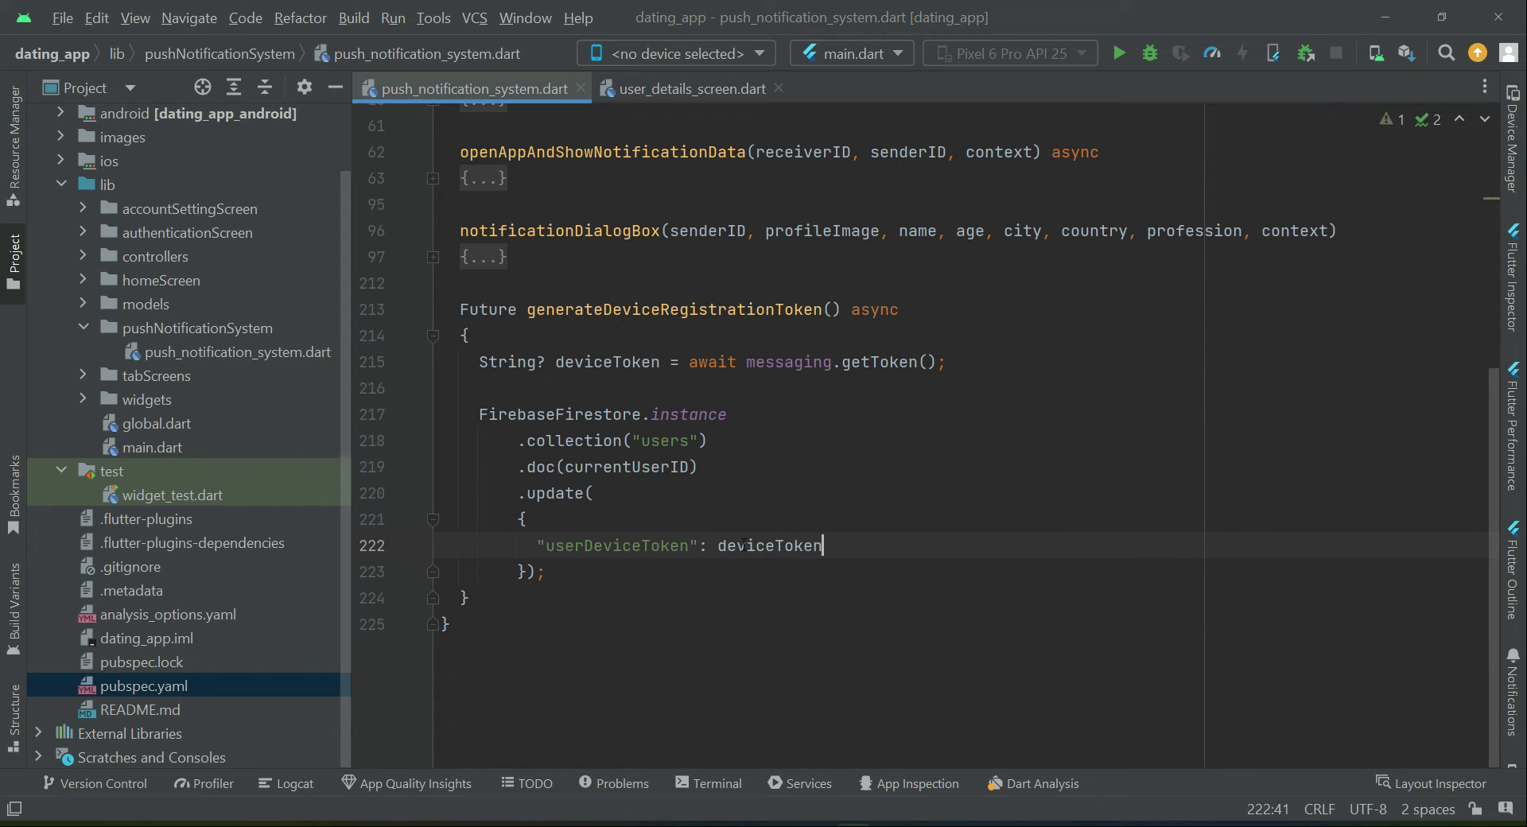
type(",")
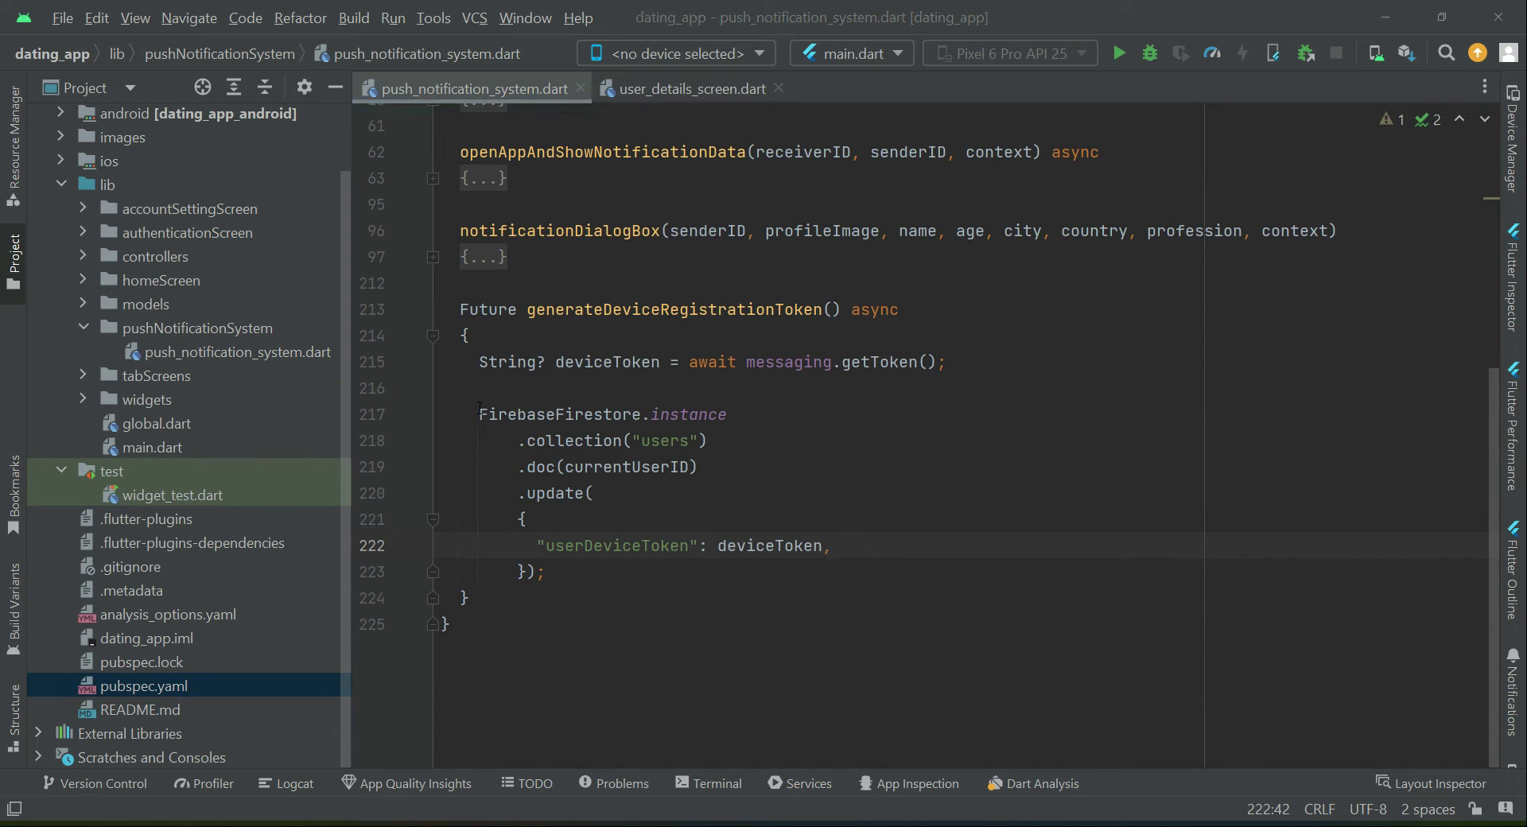
type("awa")
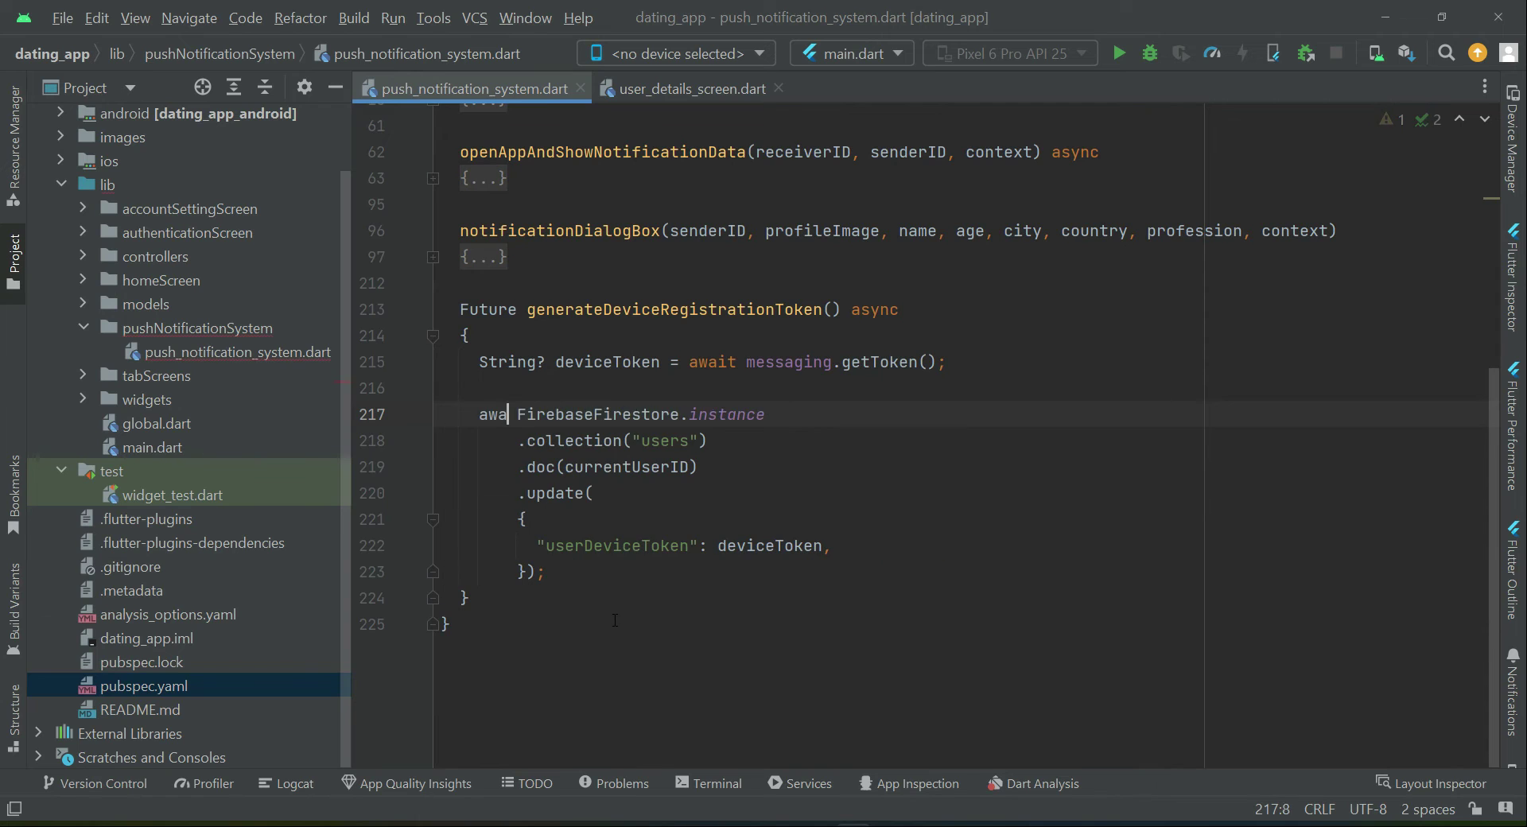
type("it")
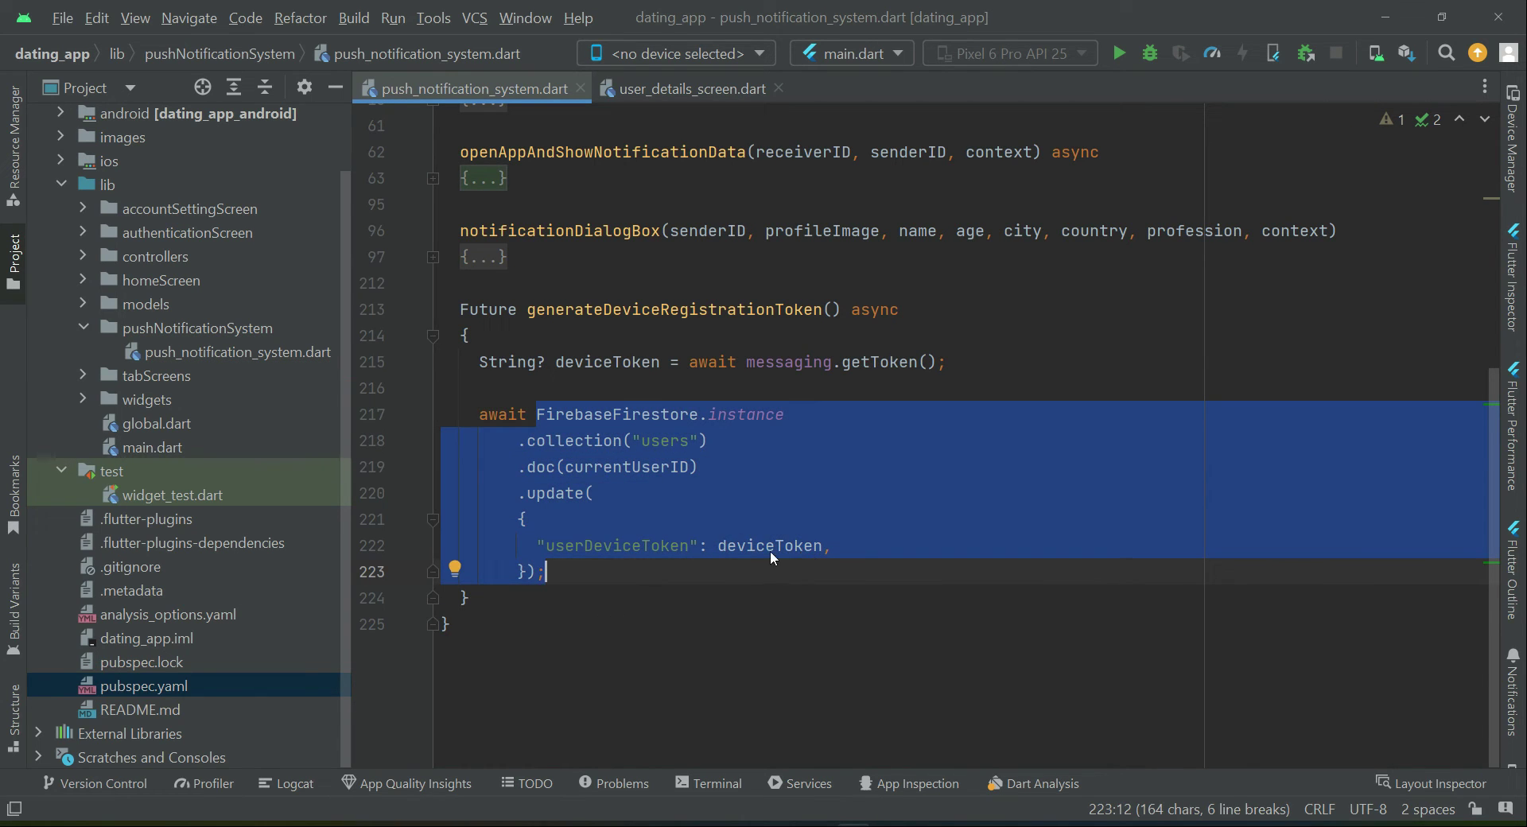
mouse_move(722, 619)
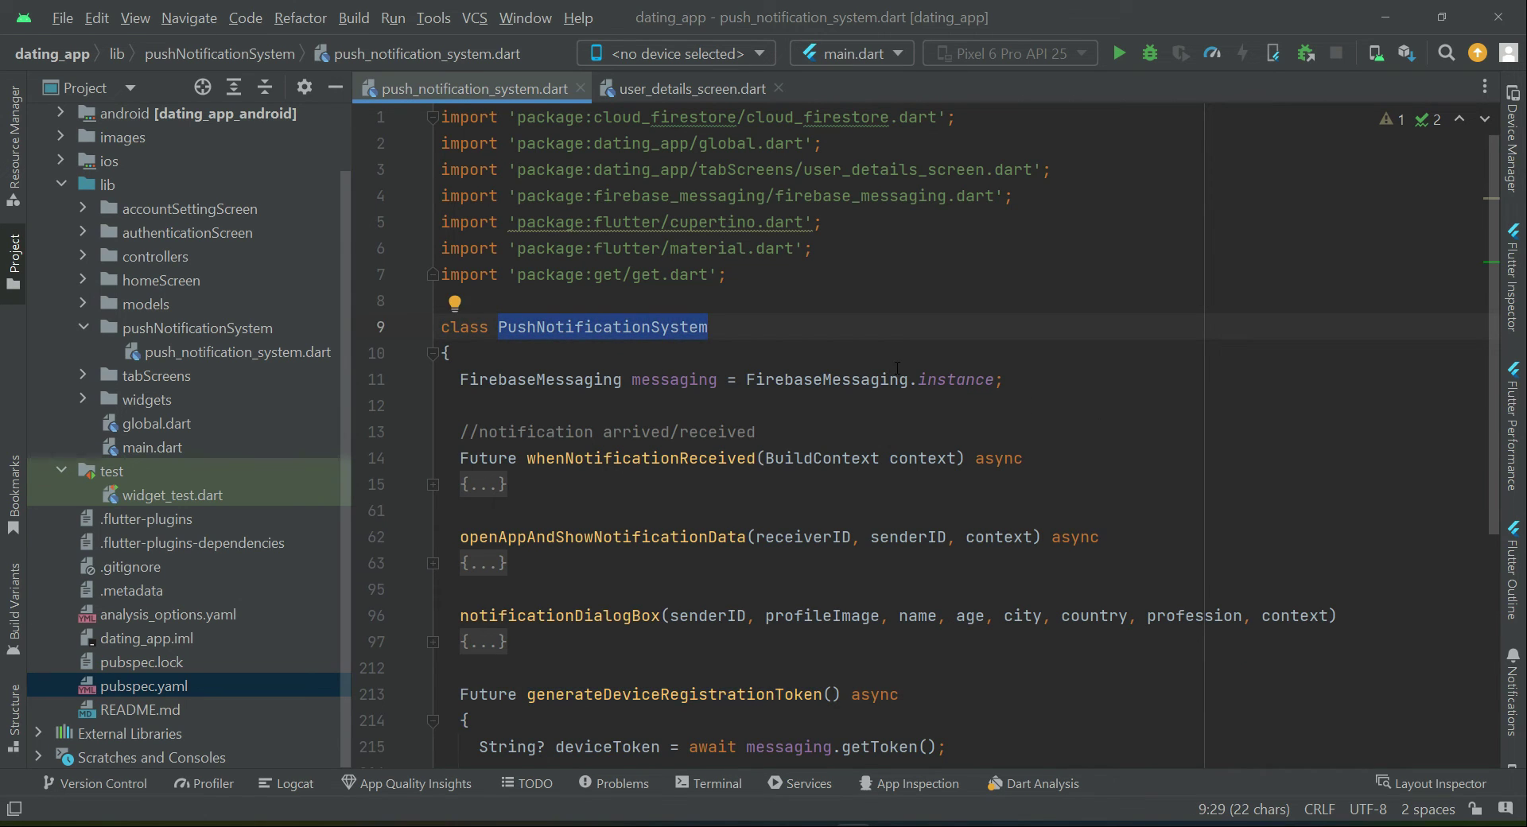
scroll("down", 3)
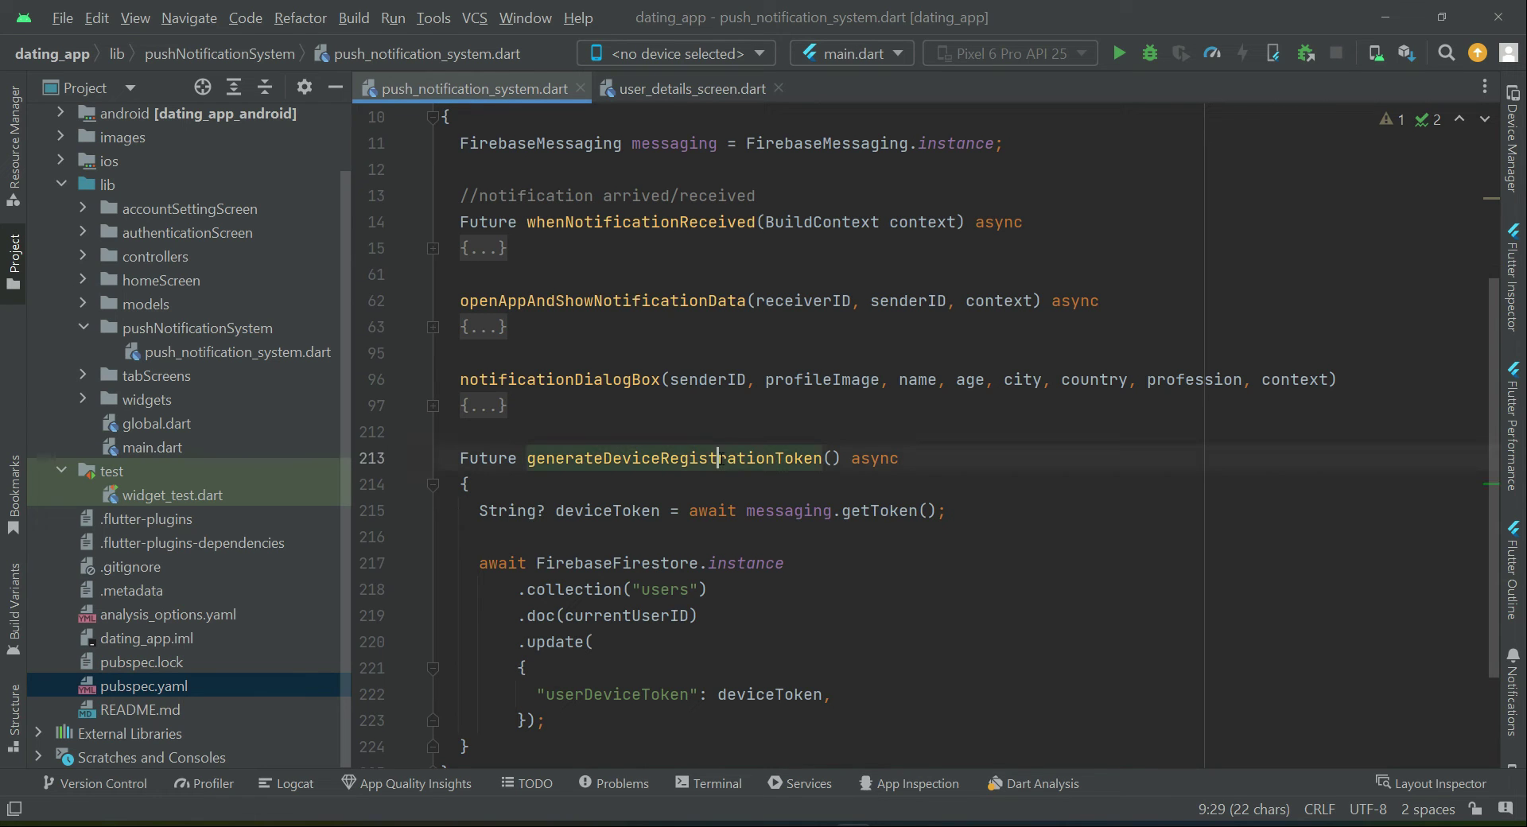
double_click(674, 458)
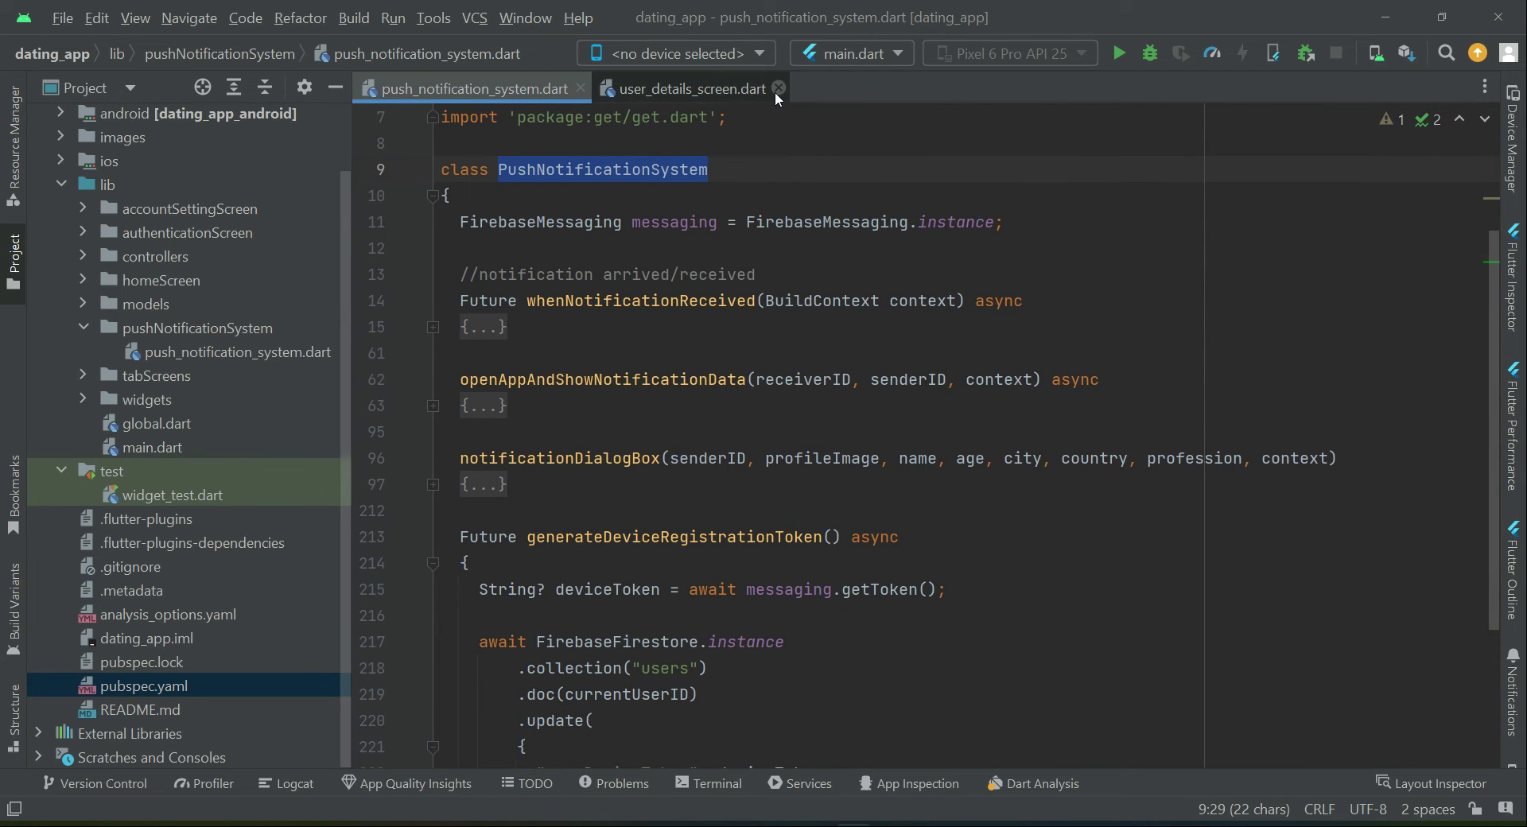
In home_screen's initState, create a PushNotificationSystem notificationSystem and call generateDeviceRegistrationToken()
left_click(778, 89)
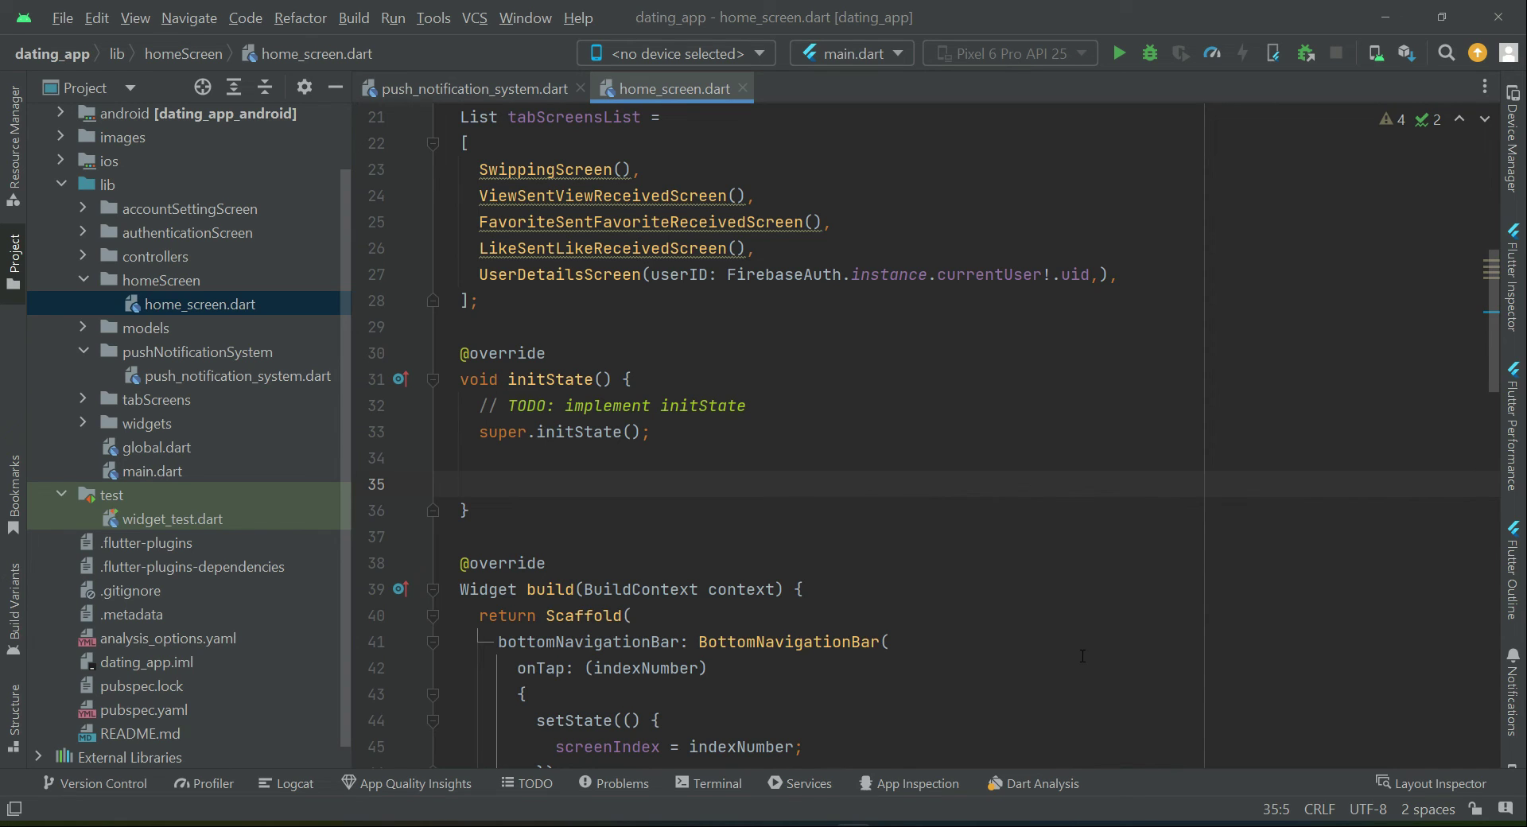
type("PushNotificationSystem")
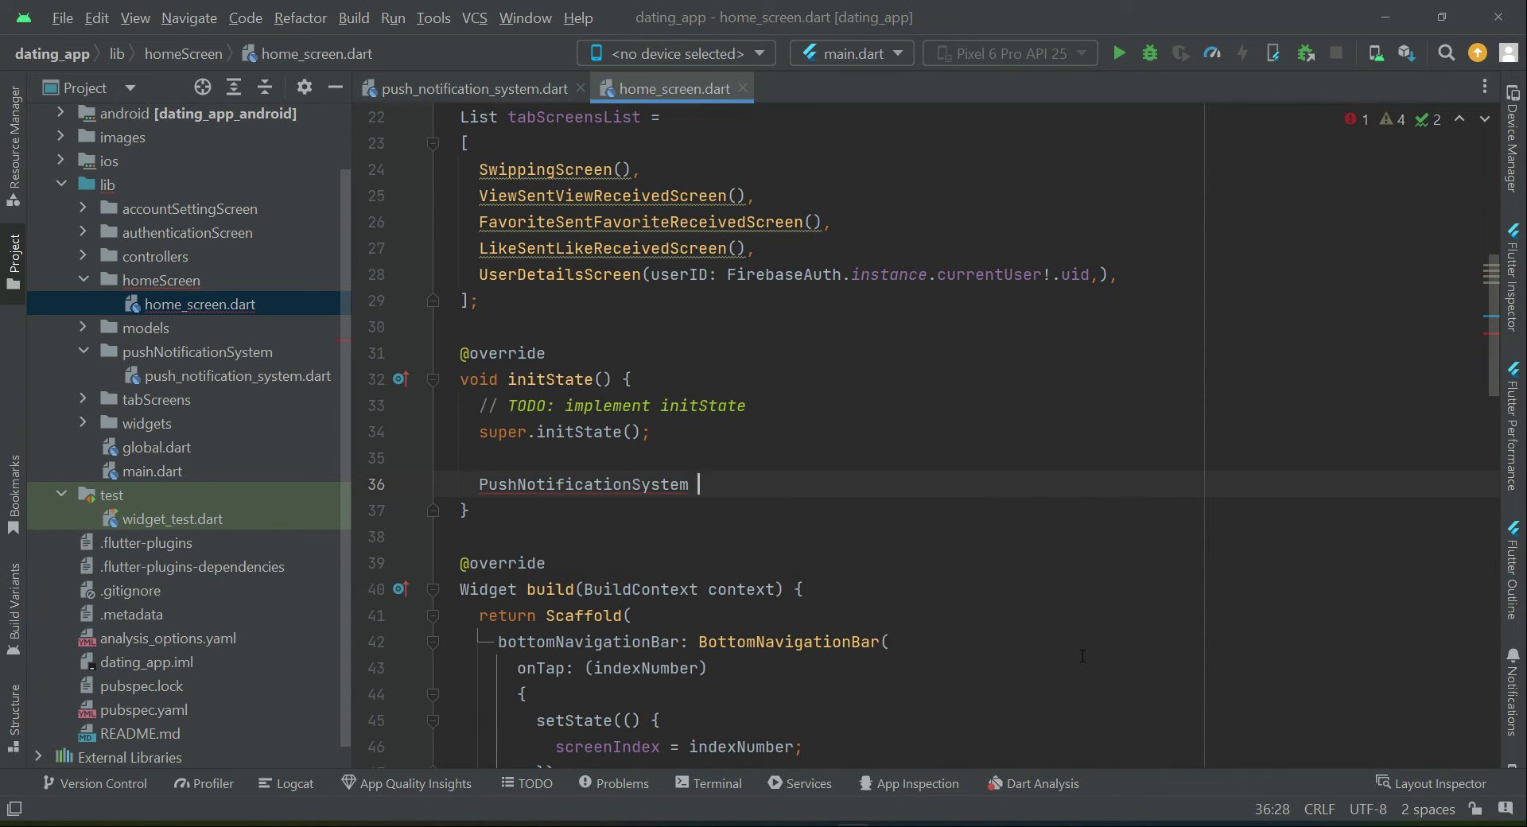
type("notificationSystem")
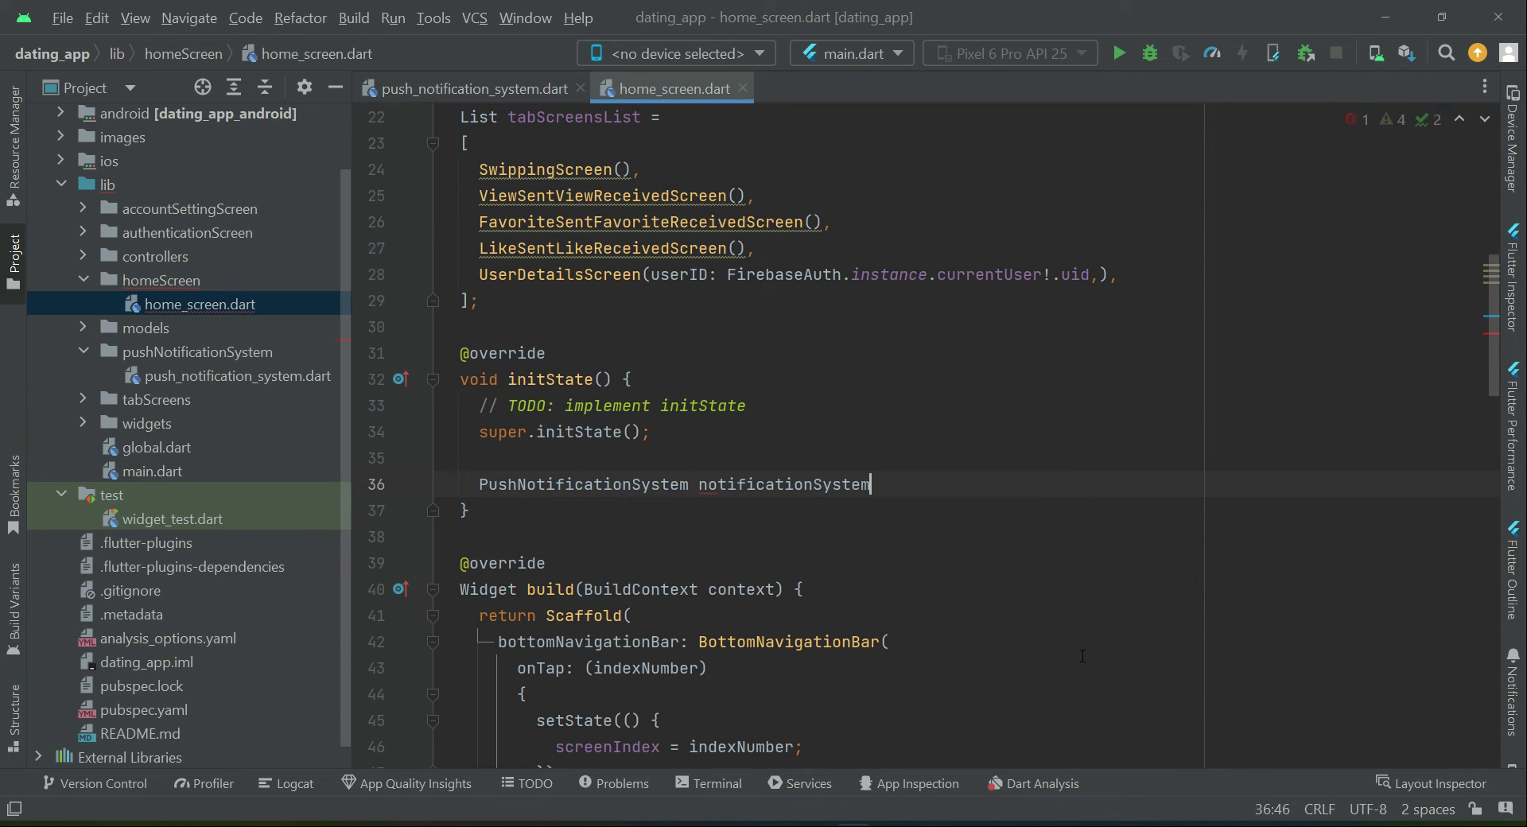
type("= PushNotificationSystem();")
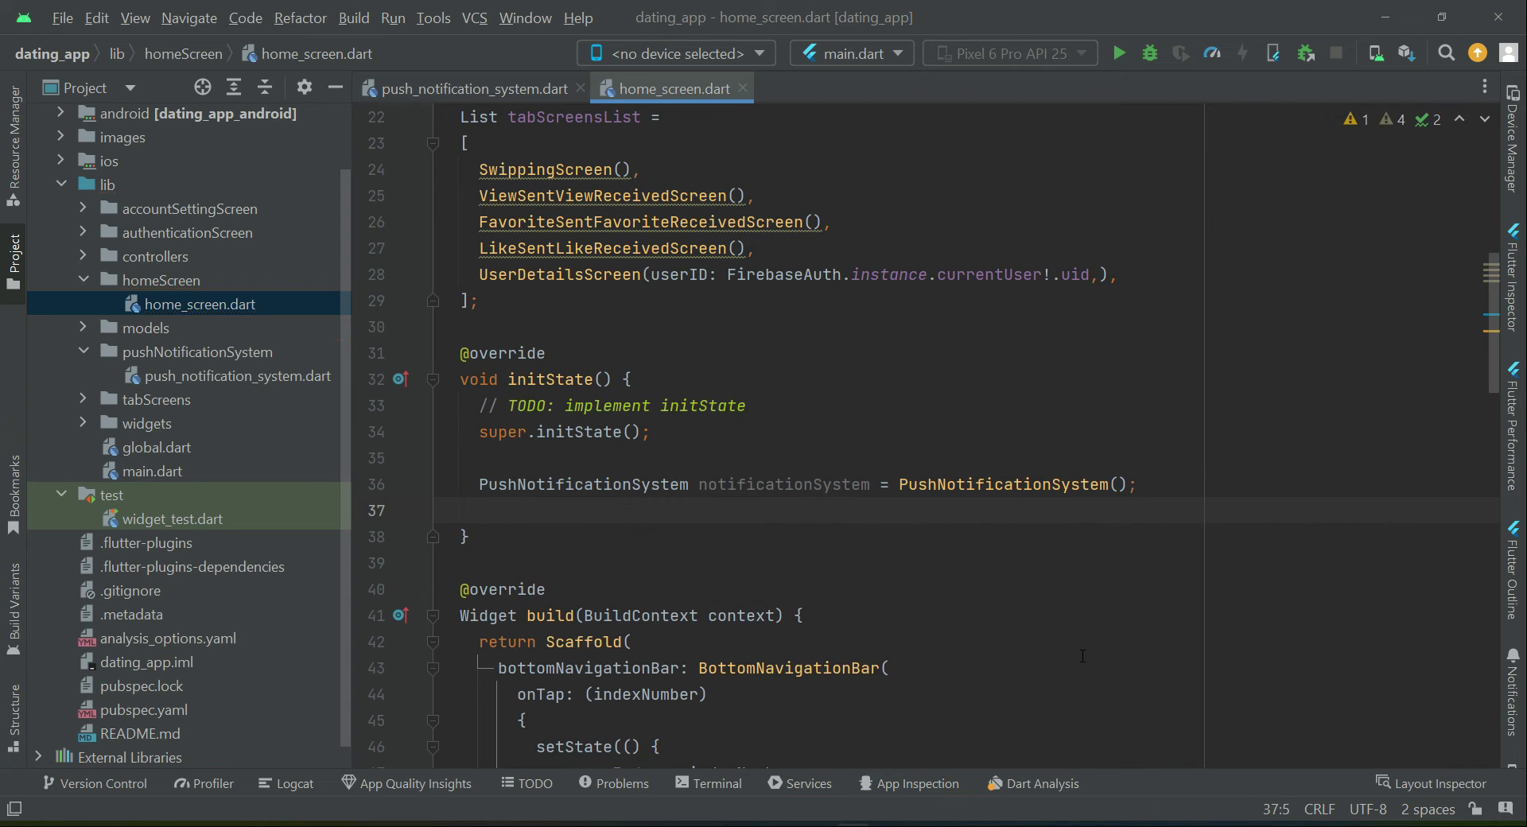
type("notificationSystem")
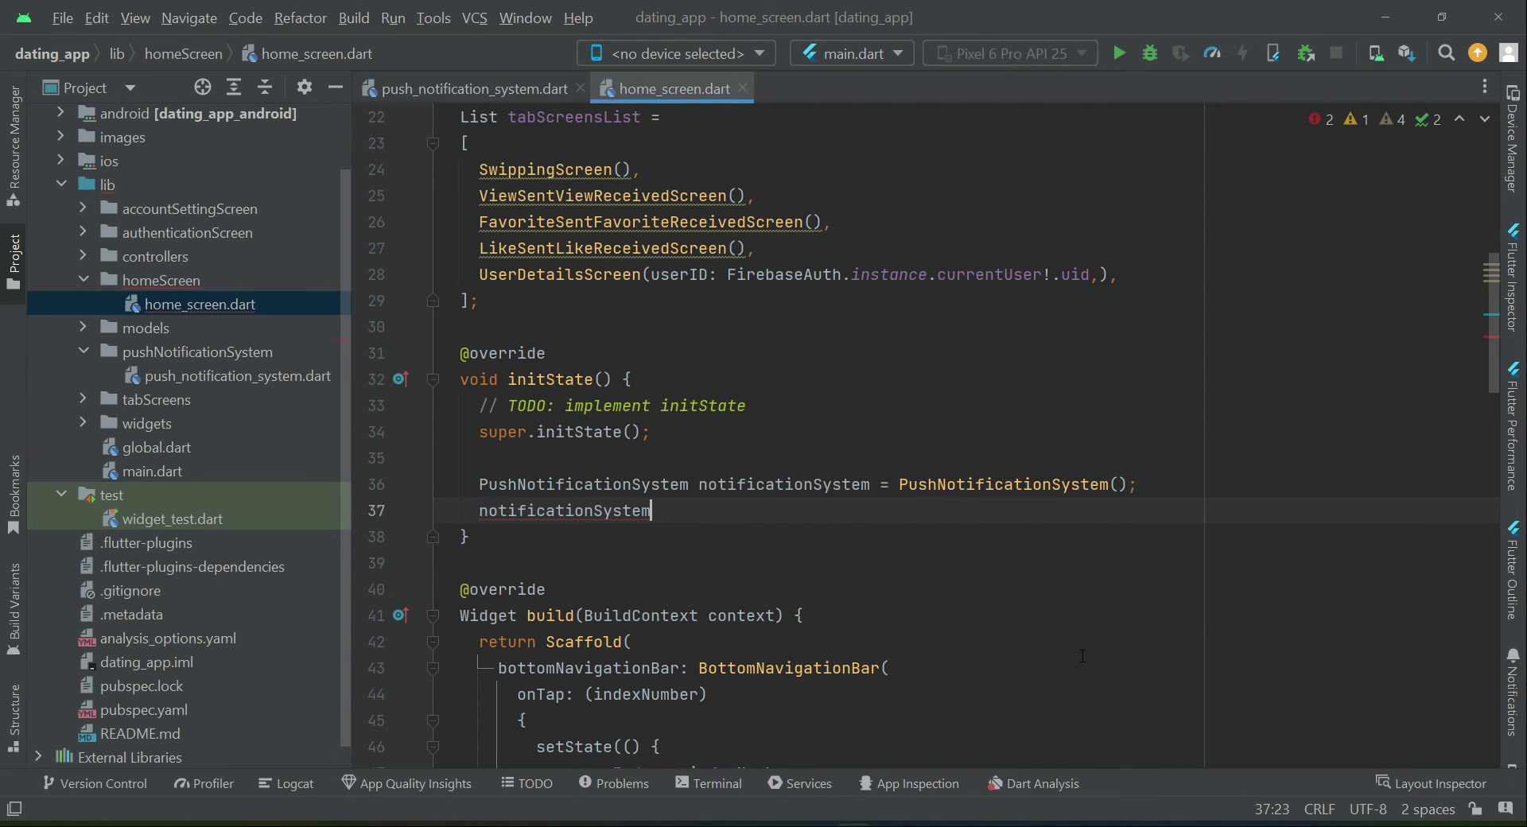
type(".generateDeviceRegistrationToken(")
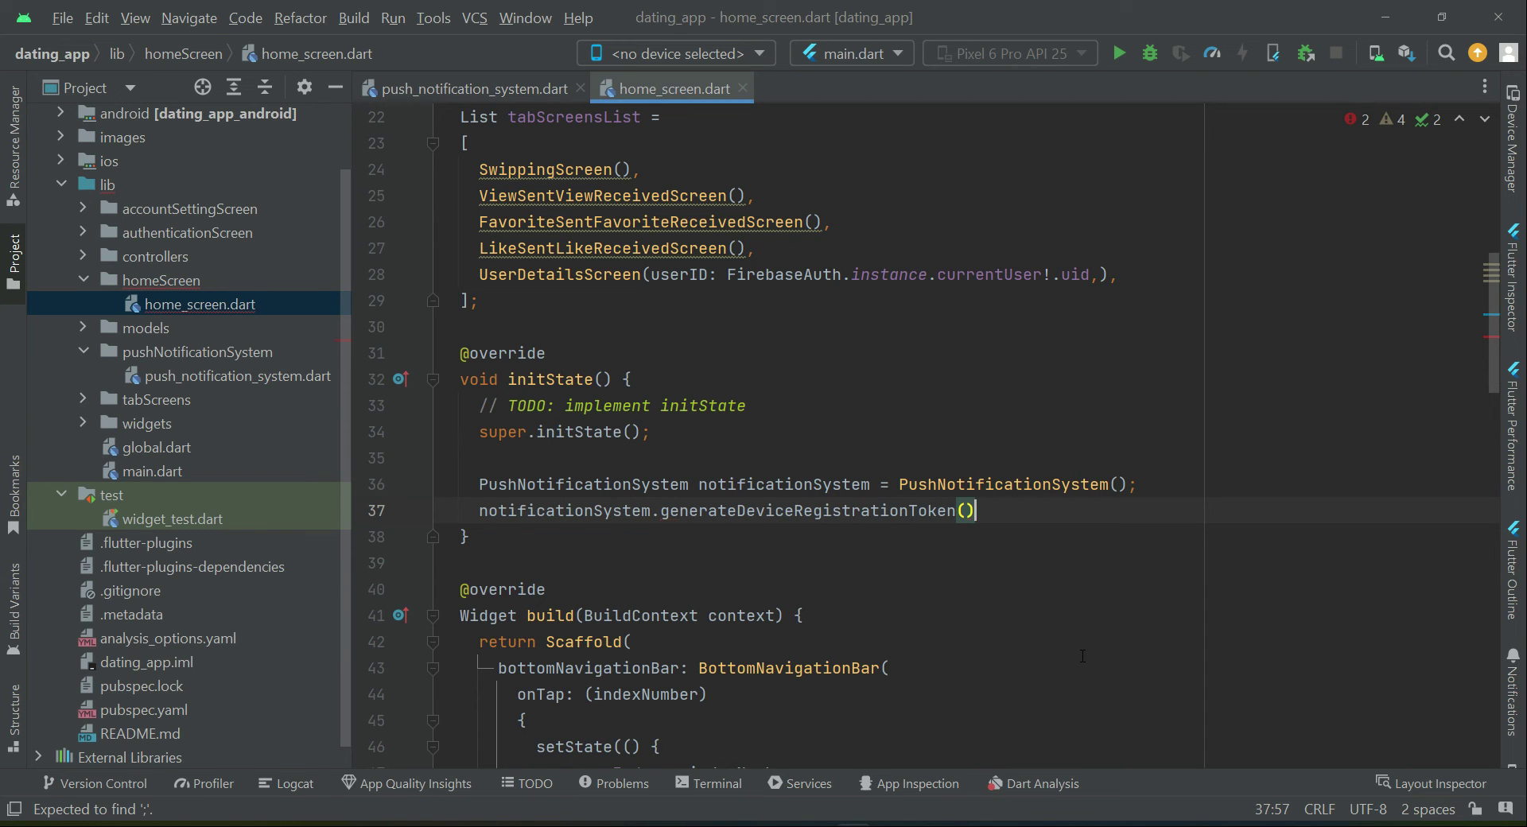
type(";")
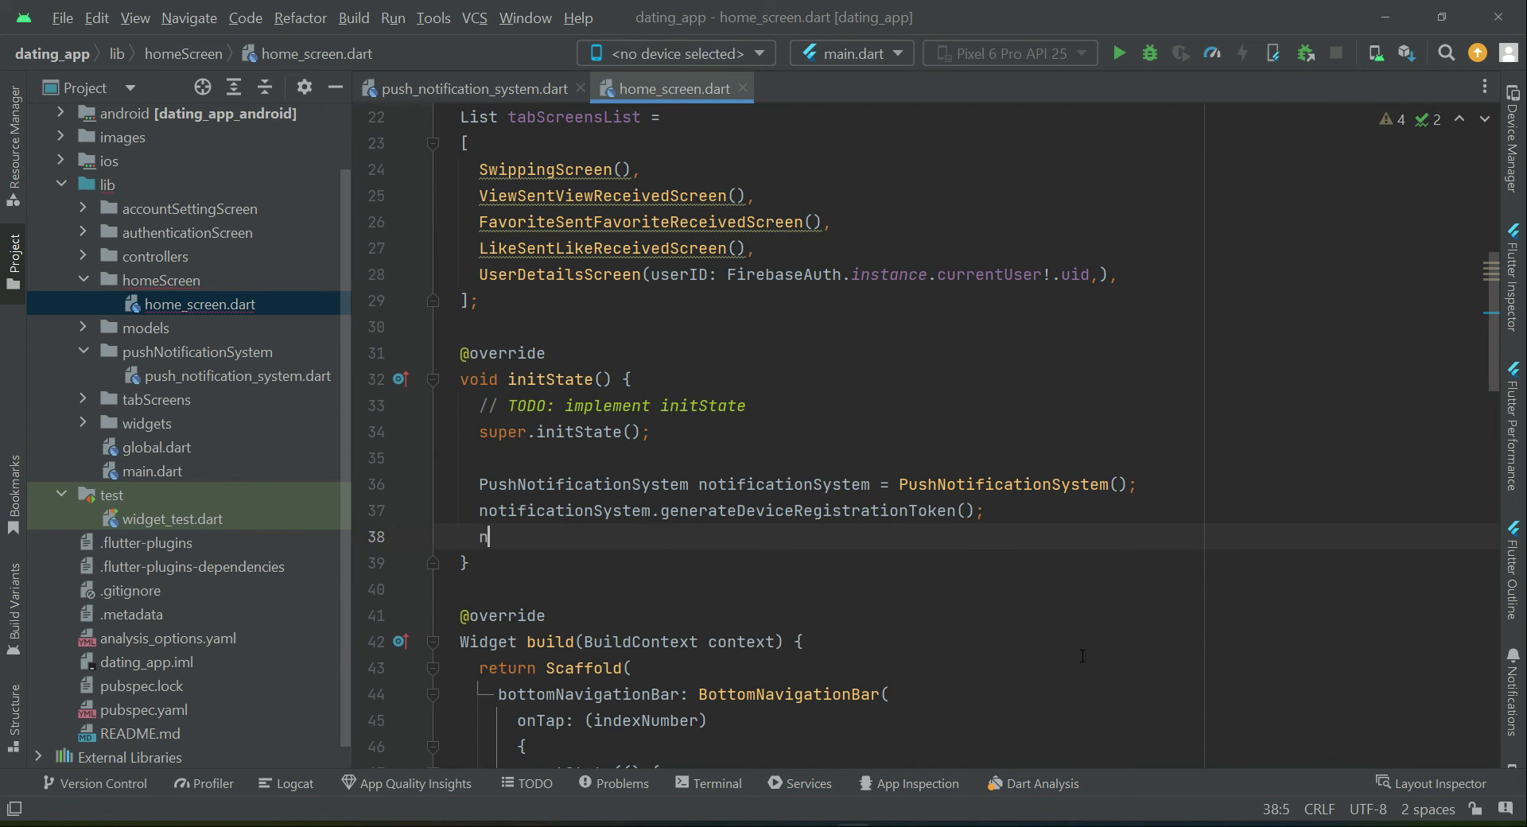
Add the notificationSystem.whenNotificationReceived(context); call in initState
type("notificationSystem.whenNotificationReceived(context")
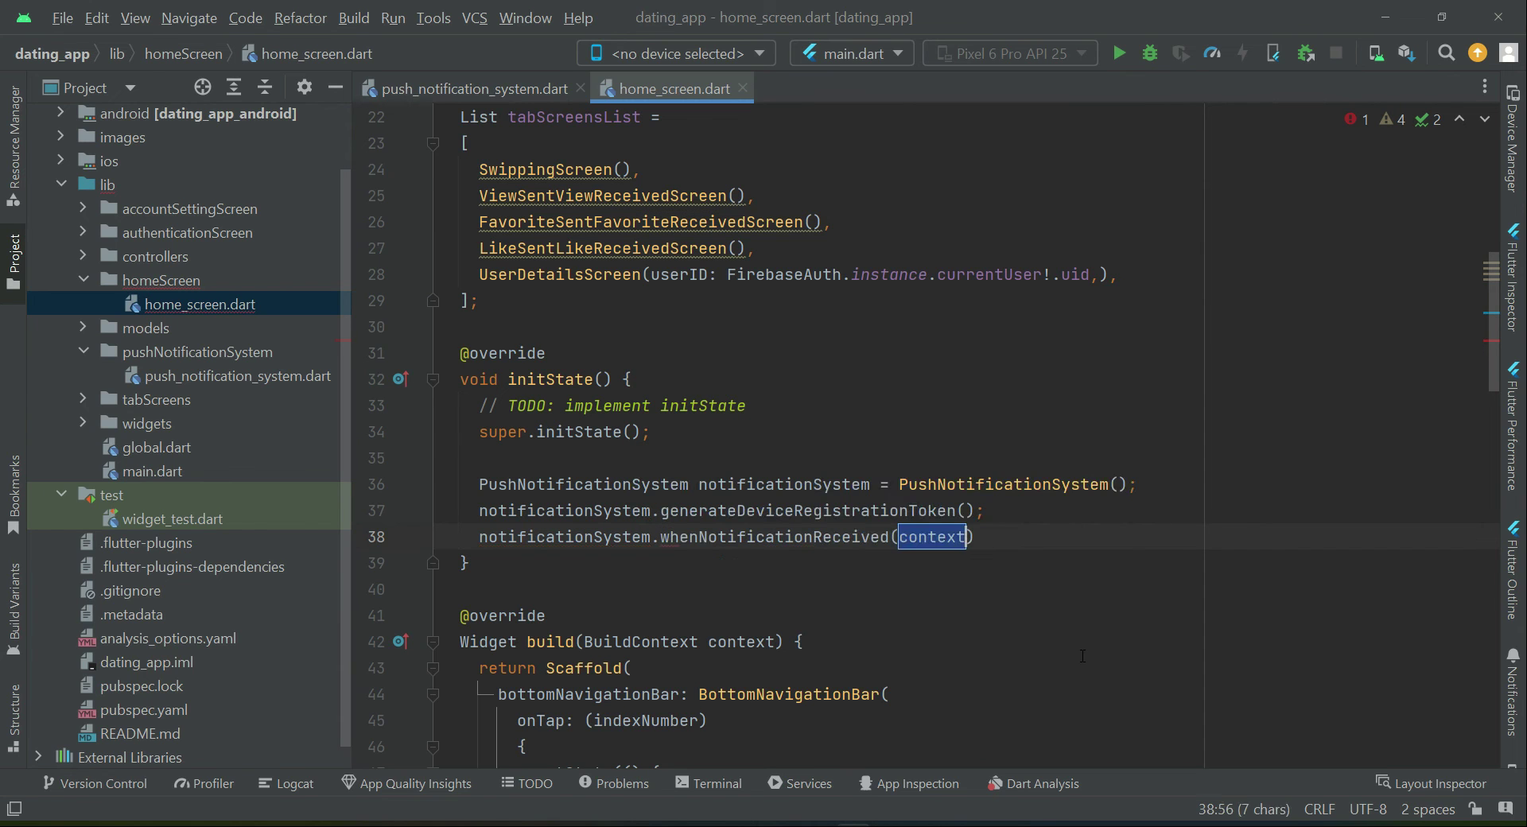
type(";")
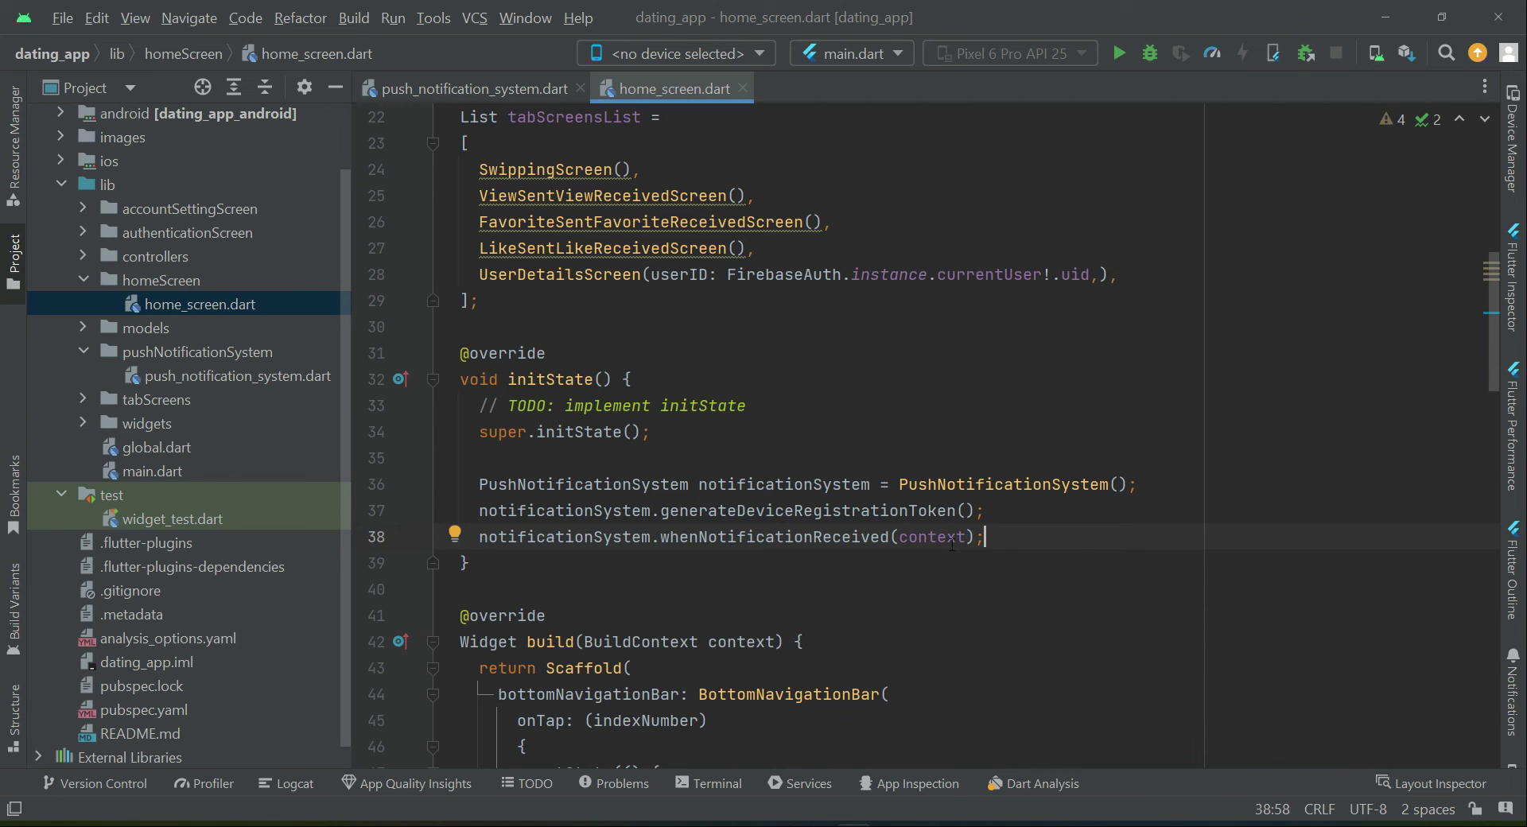
double_click(932, 538)
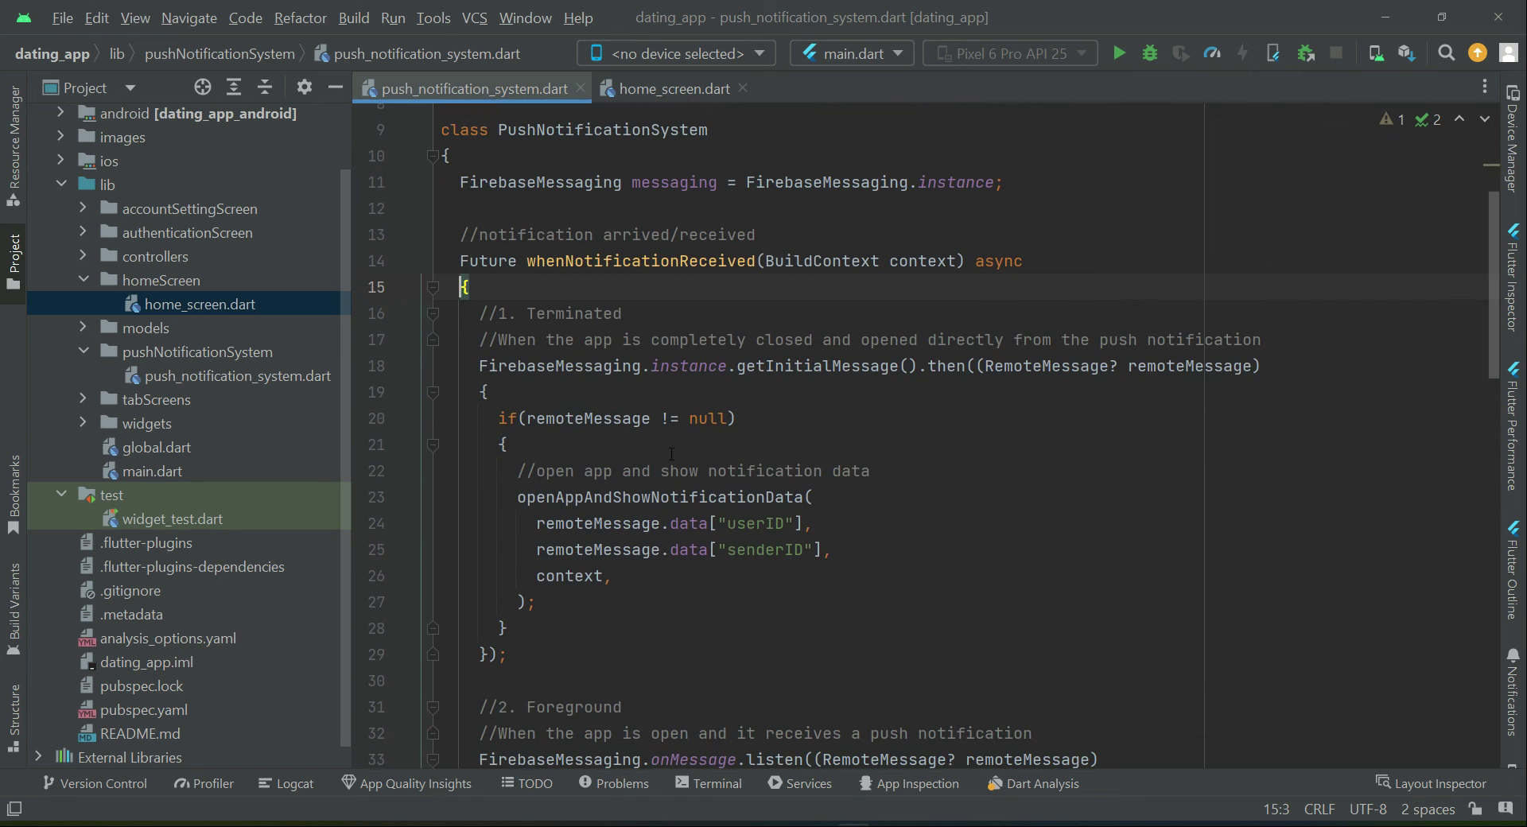
Review whenNotificationReceived and the PushNotificationSystem class, then return to home_screen's initState calls
double_click(641, 261)
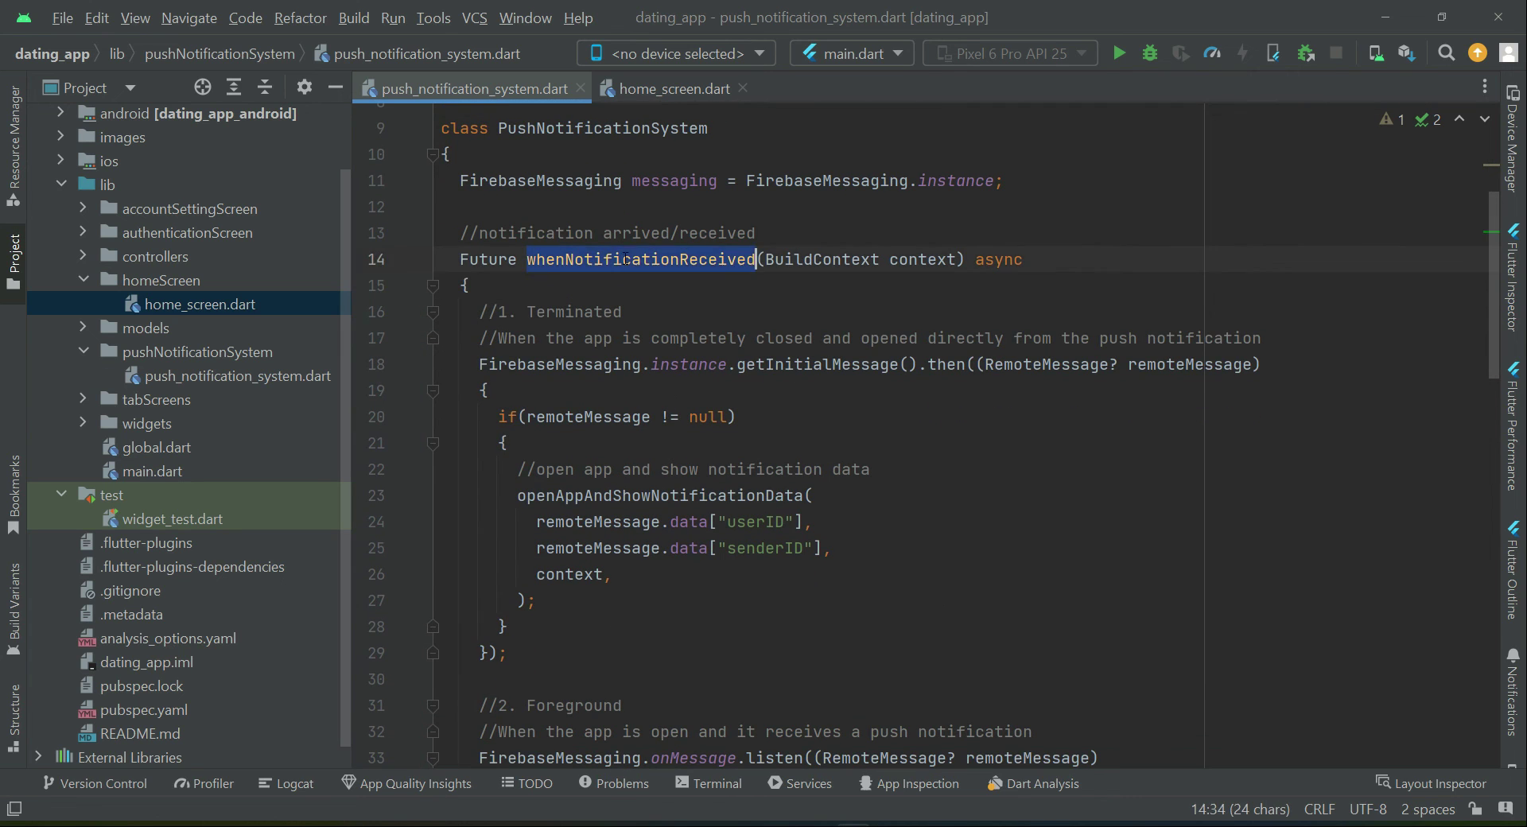
scroll("down", 3)
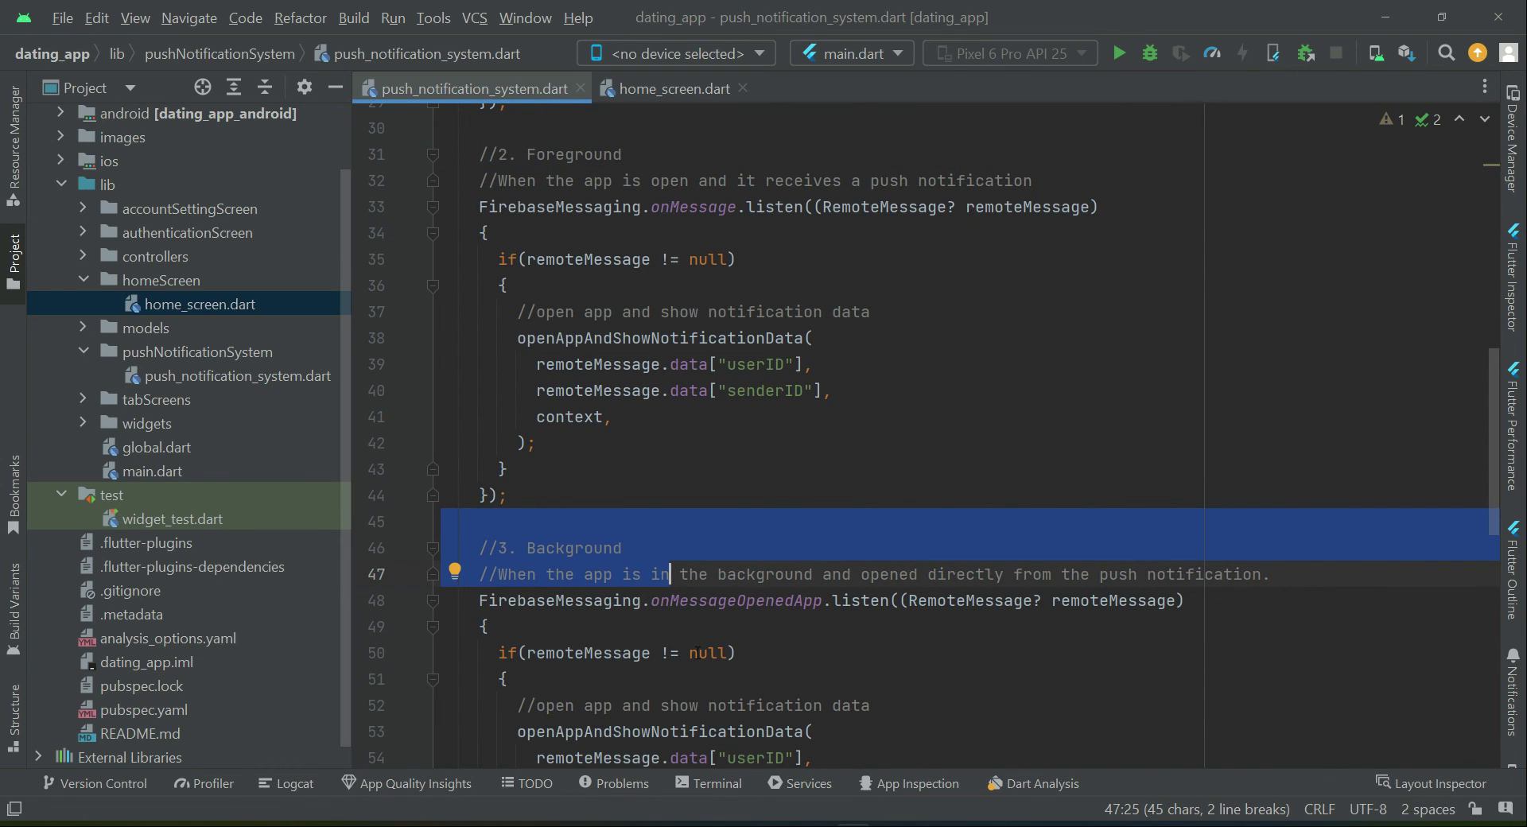
left_click(674, 90)
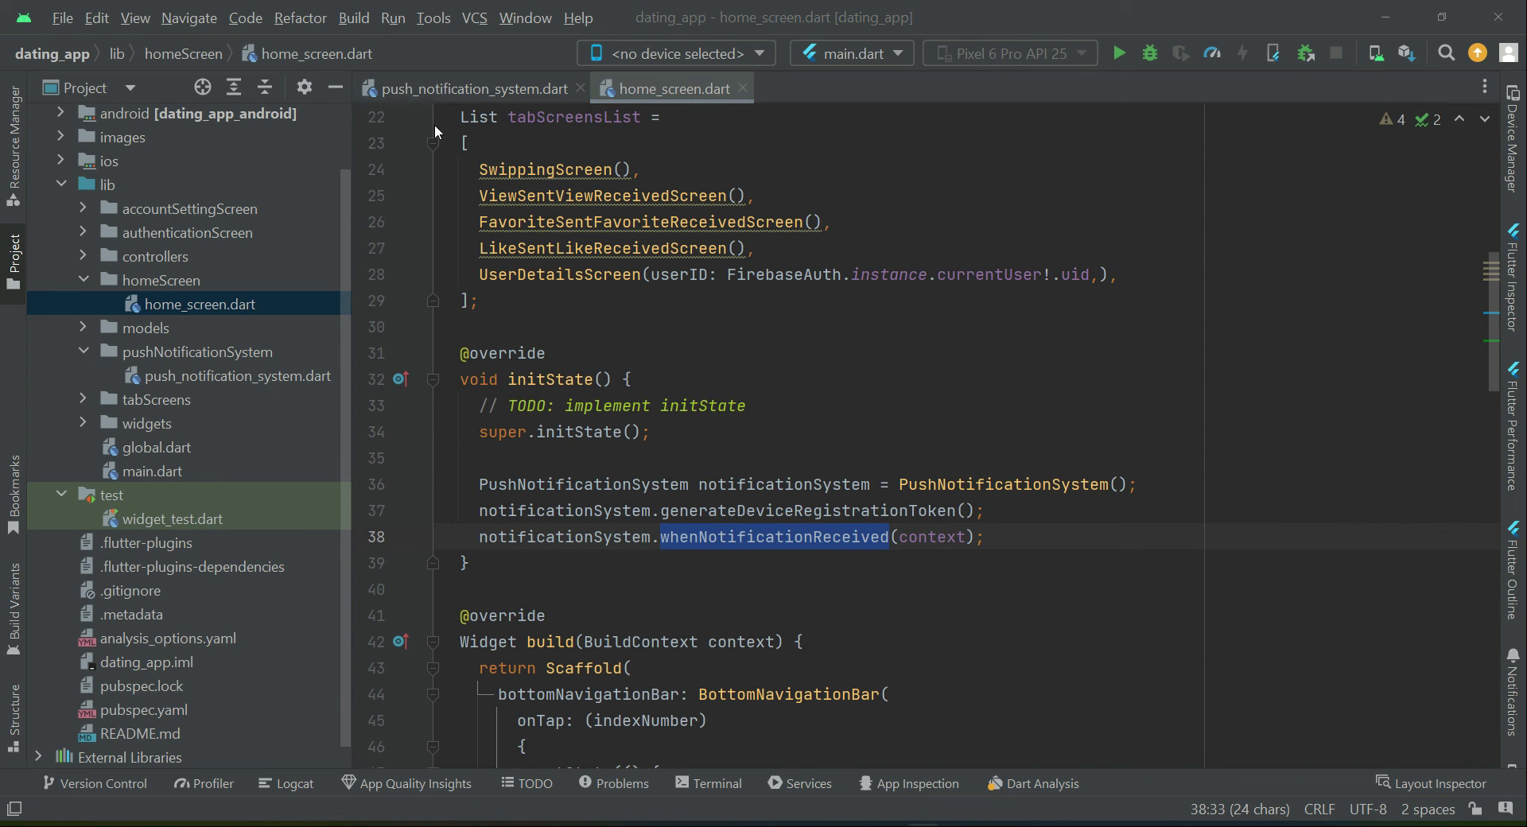
left_click(471, 89)
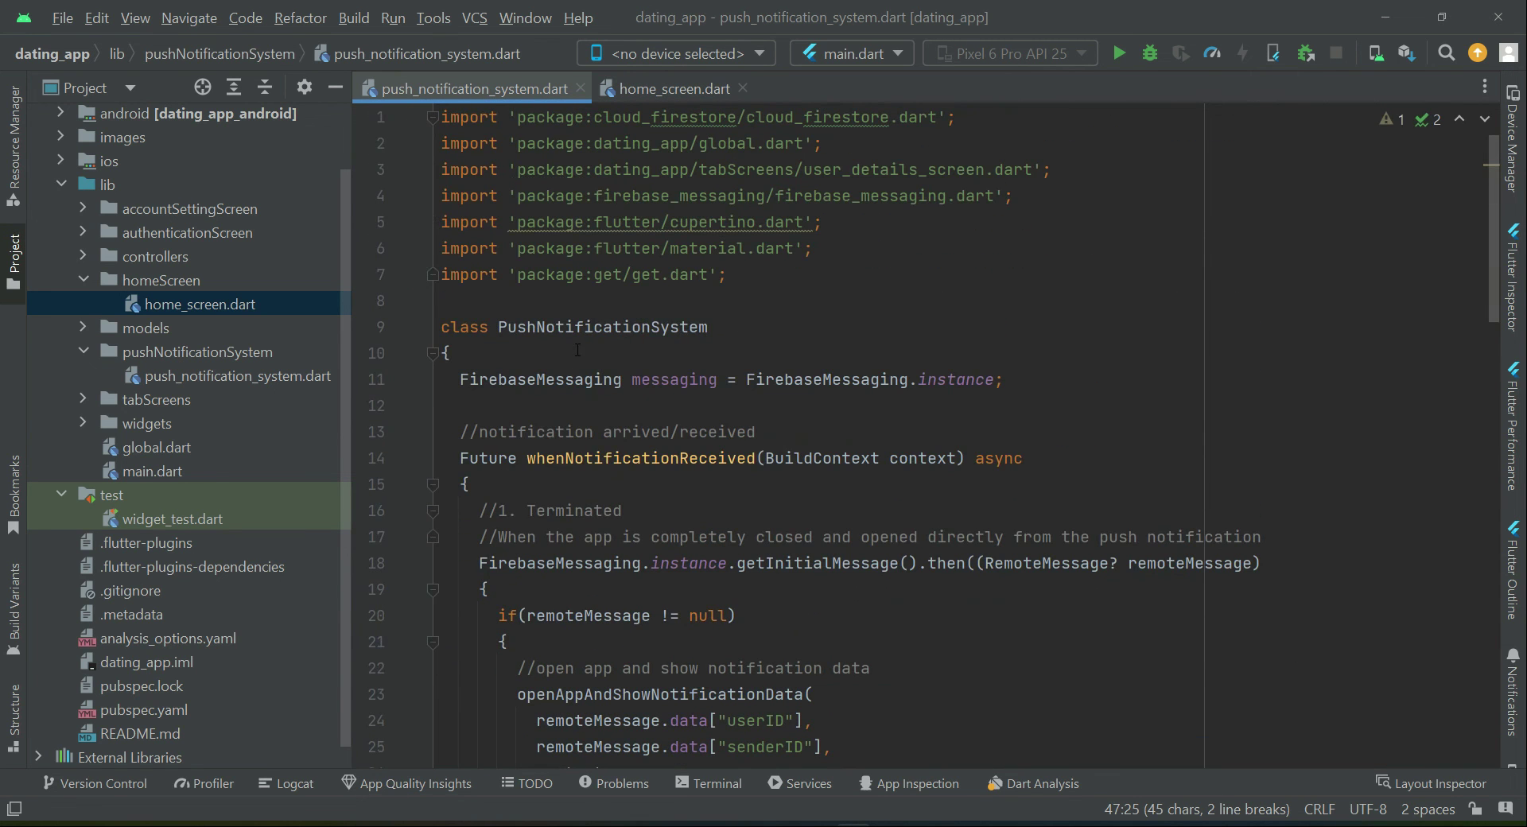
double_click(602, 328)
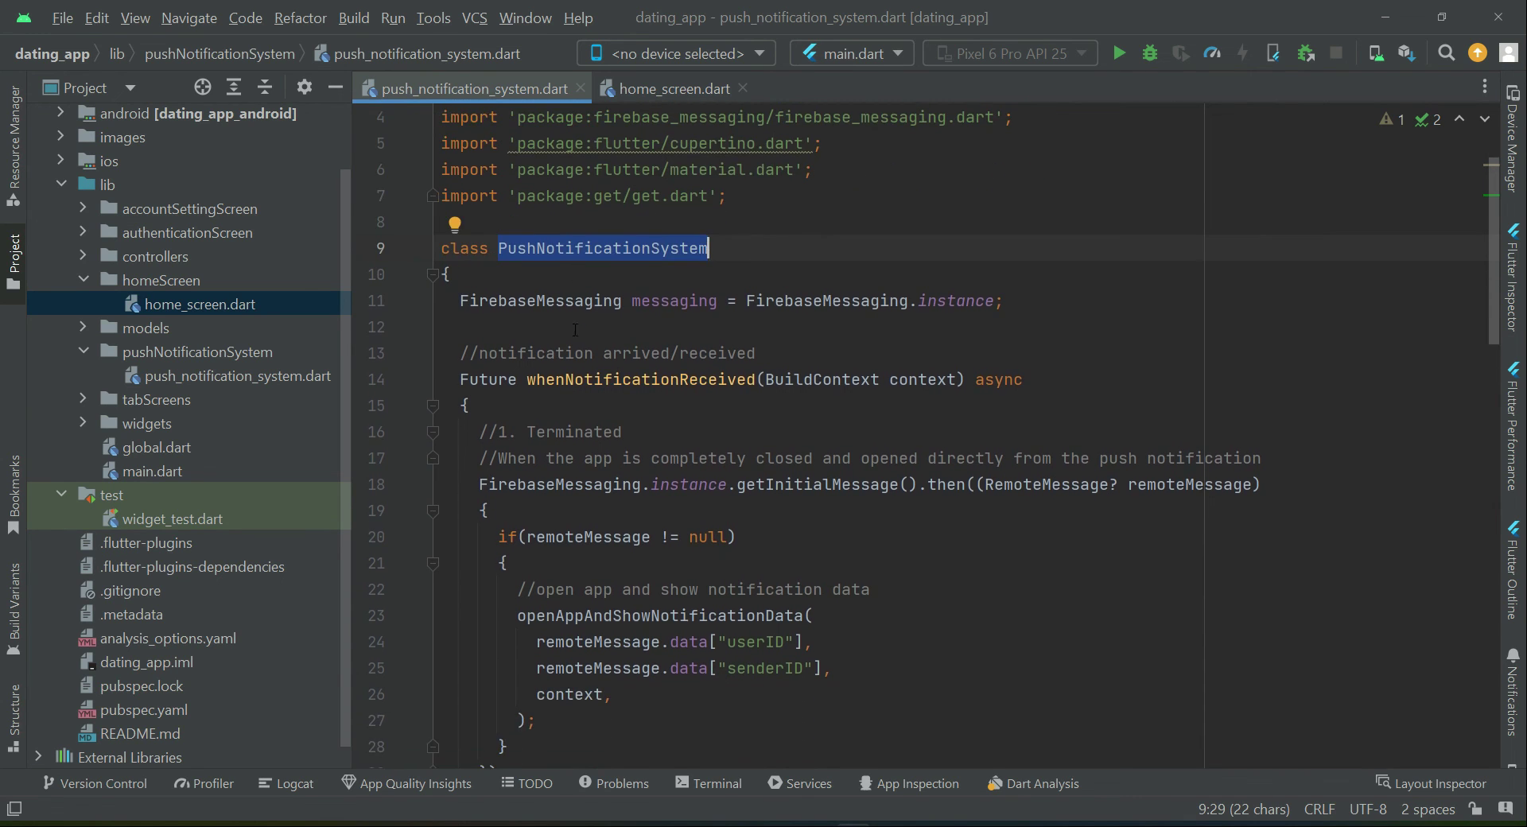
left_click(674, 89)
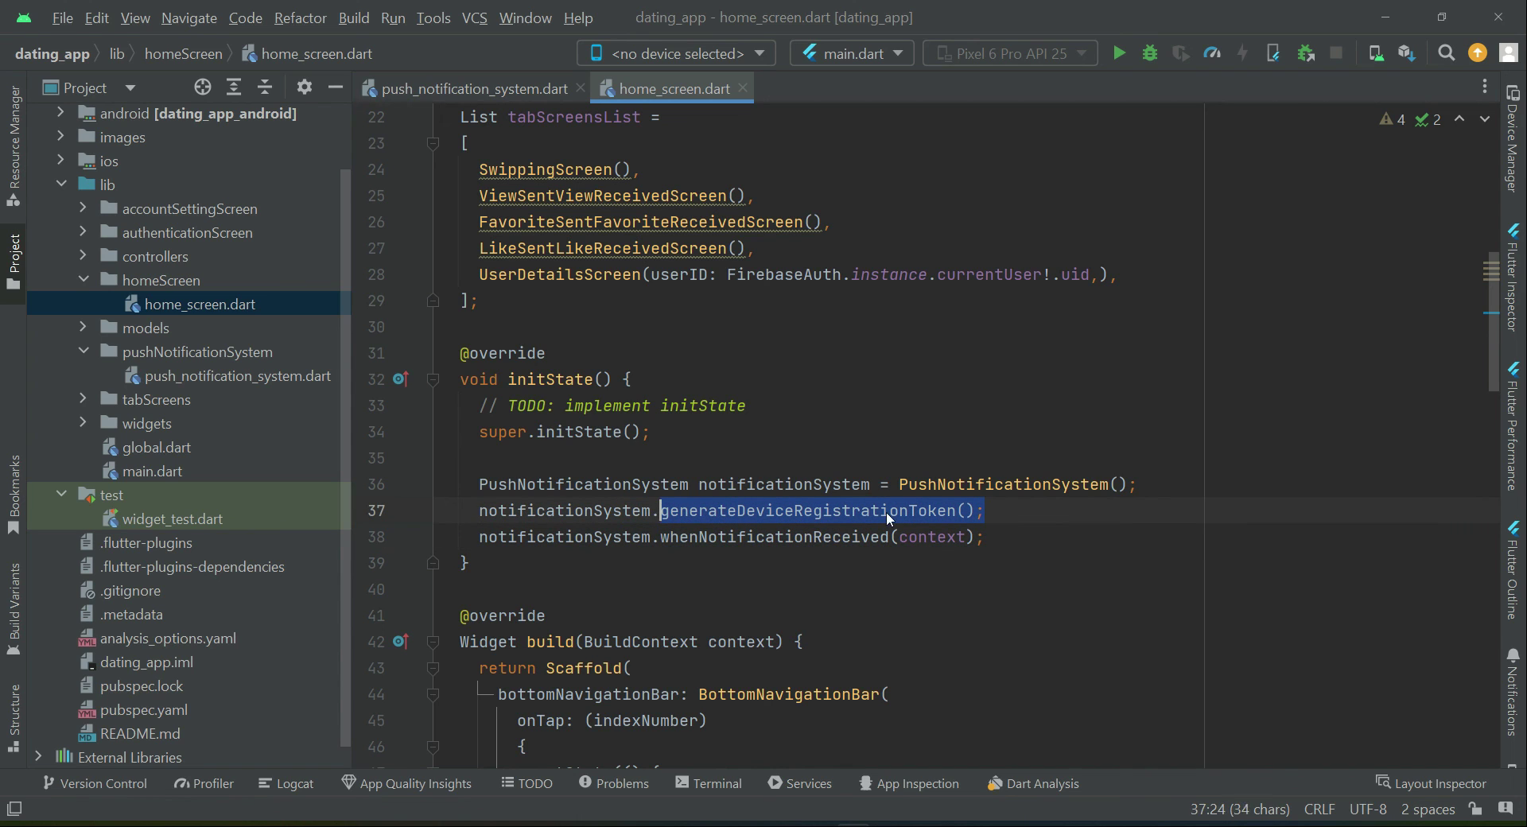
mouse_move(889, 520)
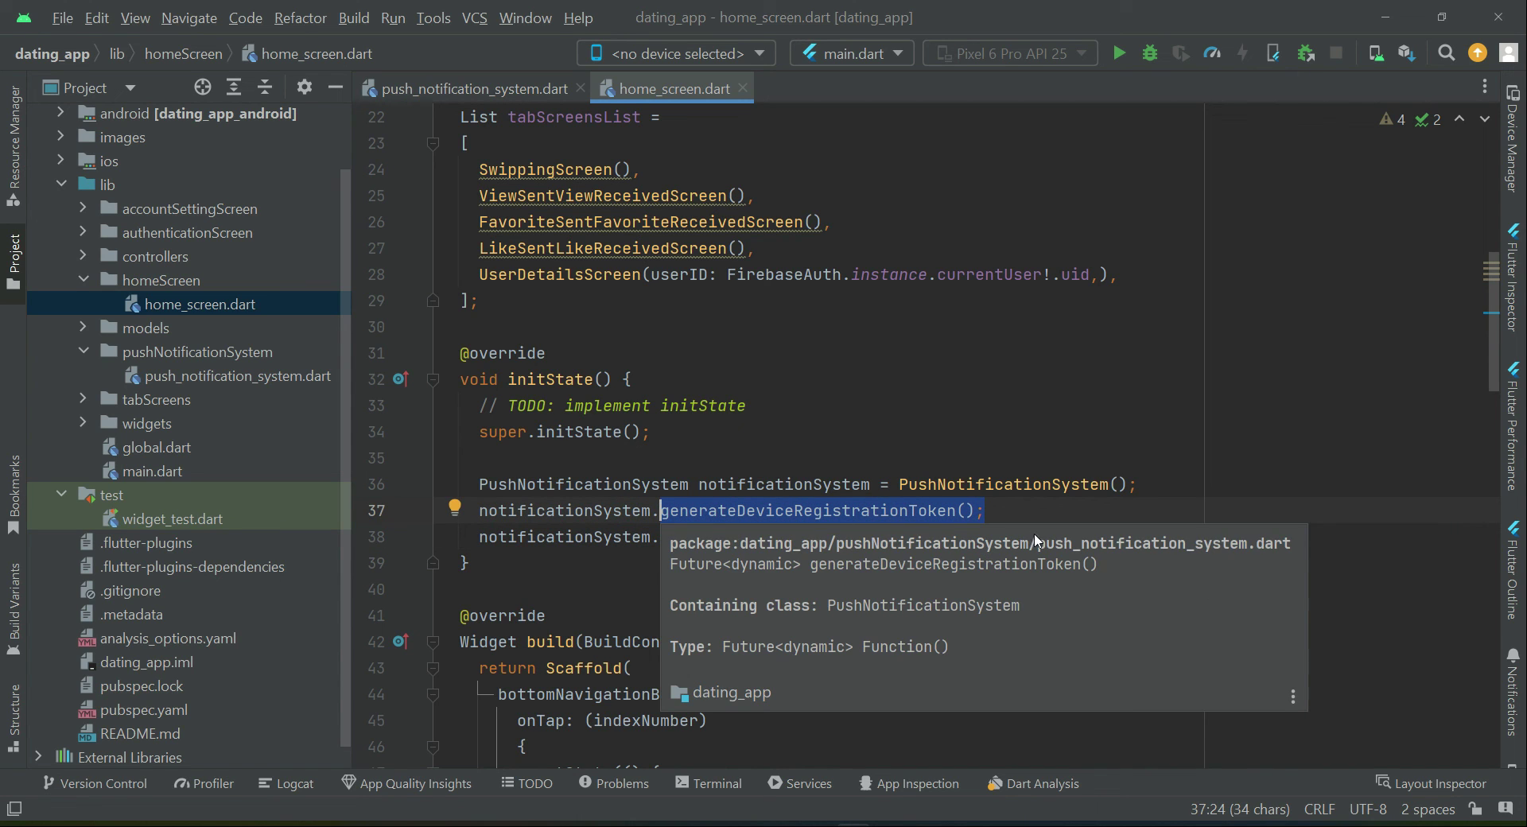